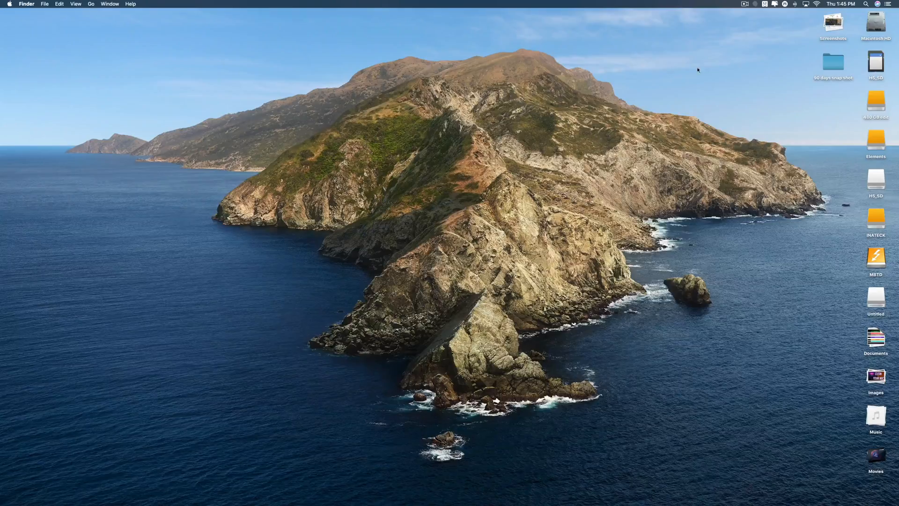
- Show the main CleanMyMac X window from its menu bar status icon
left_click(773, 4)
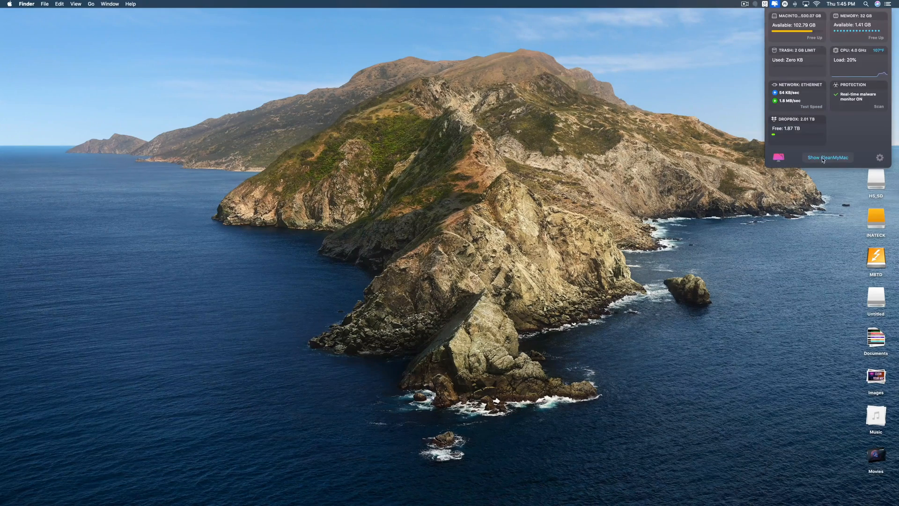
left_click(828, 157)
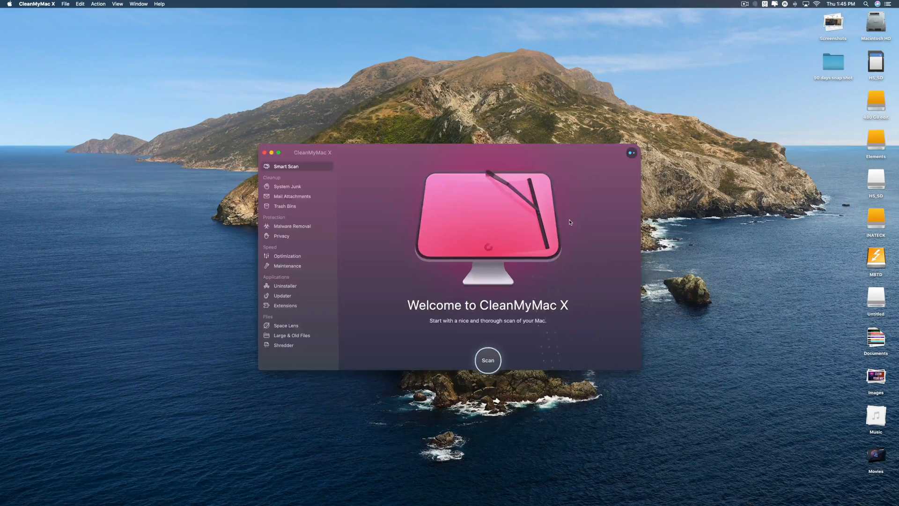
mouse_move(395, 226)
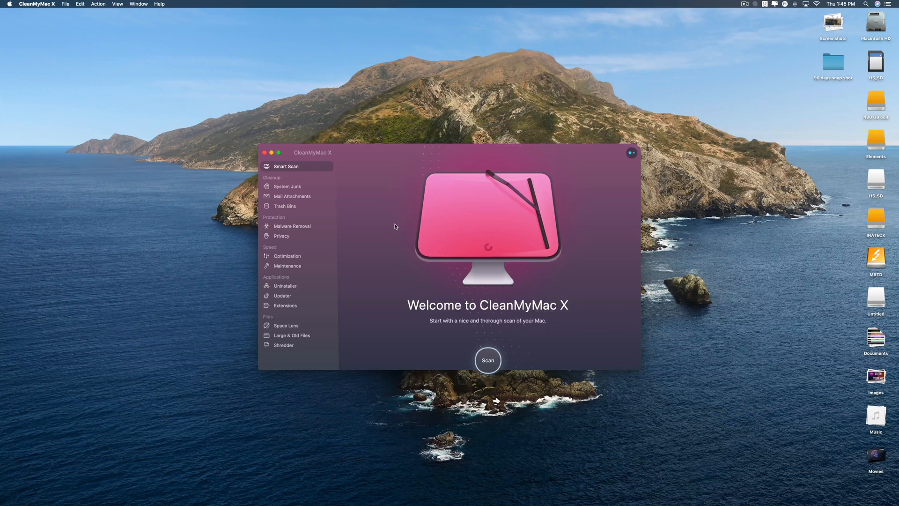
left_click(487, 360)
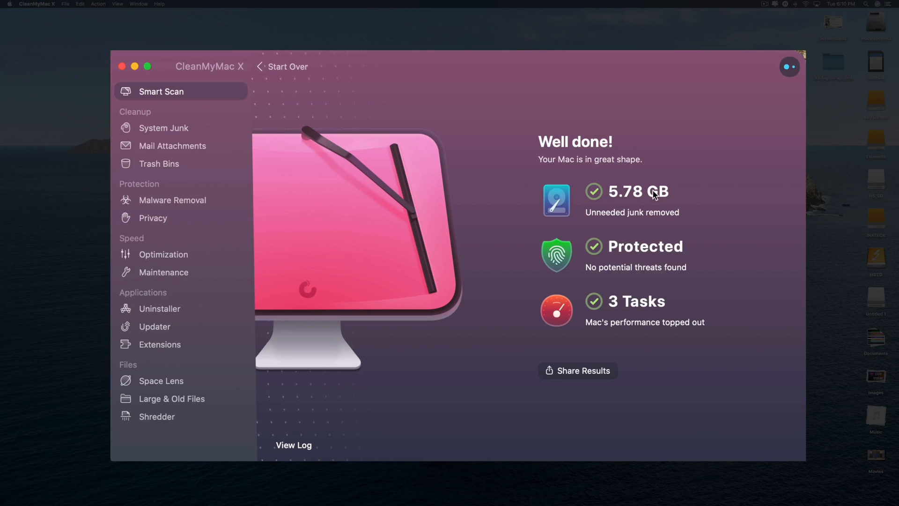
mouse_move(655, 264)
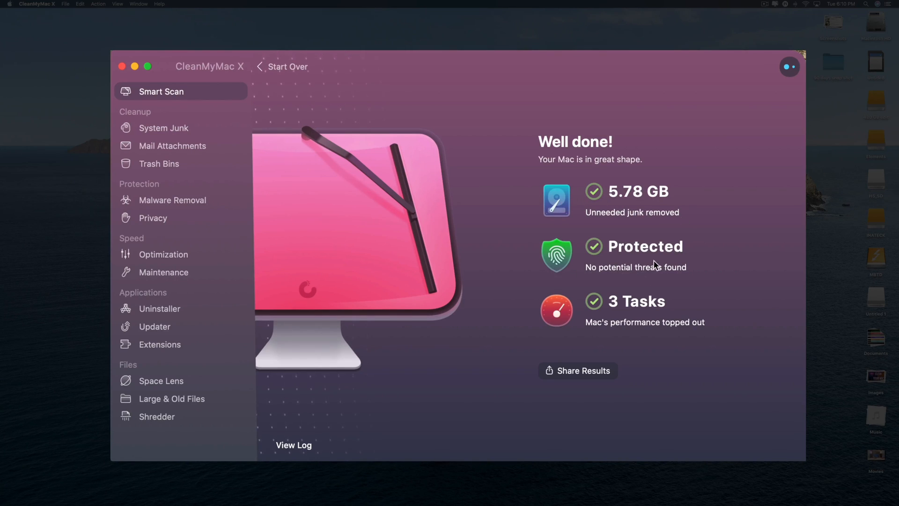
mouse_move(545, 315)
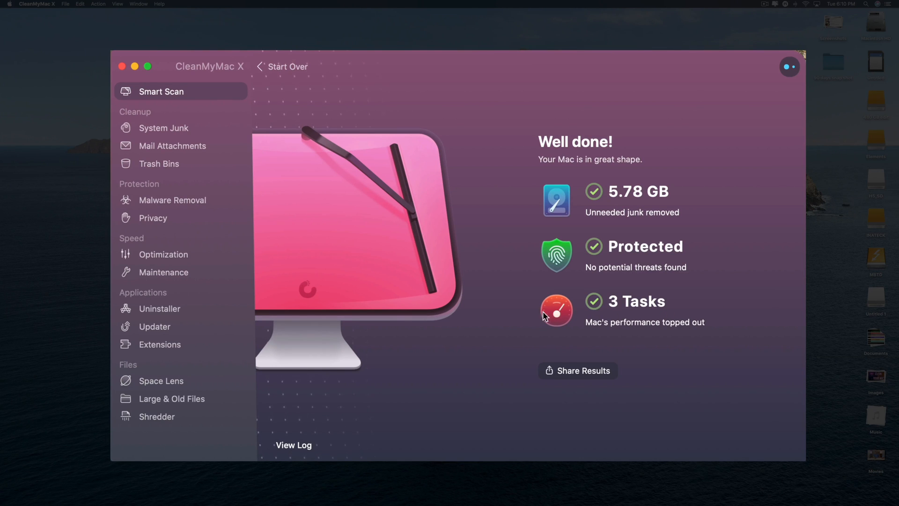
mouse_move(529, 323)
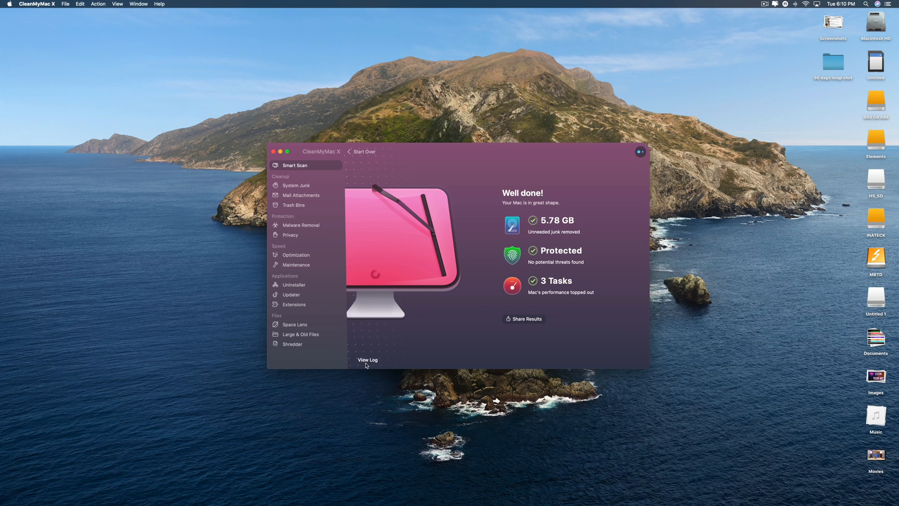
left_click(367, 360)
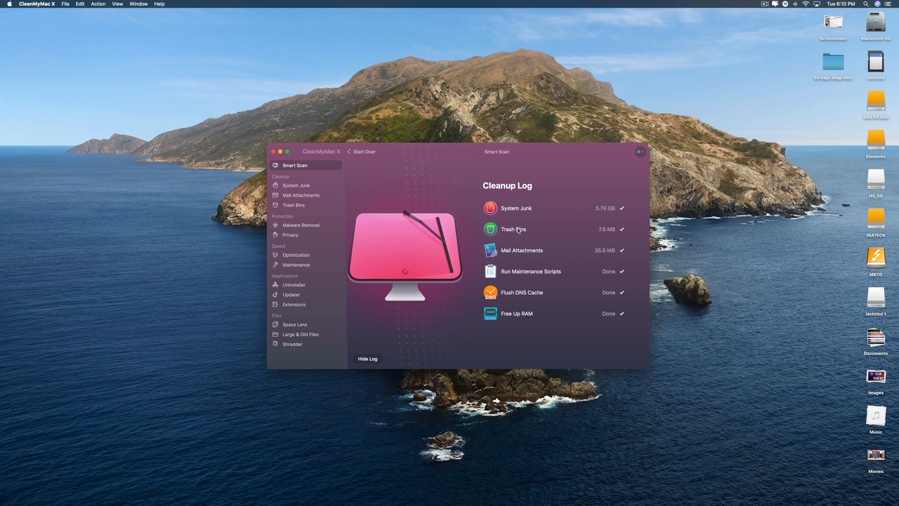
mouse_move(533, 276)
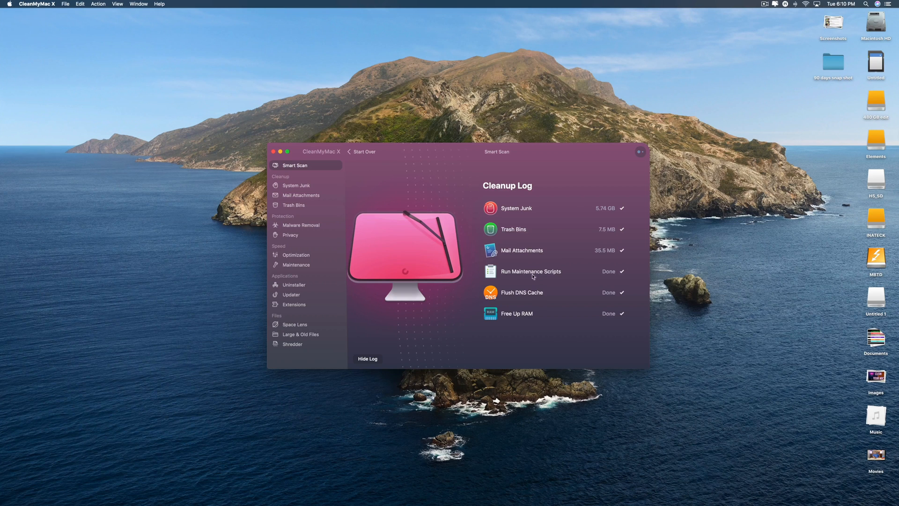
mouse_move(589, 268)
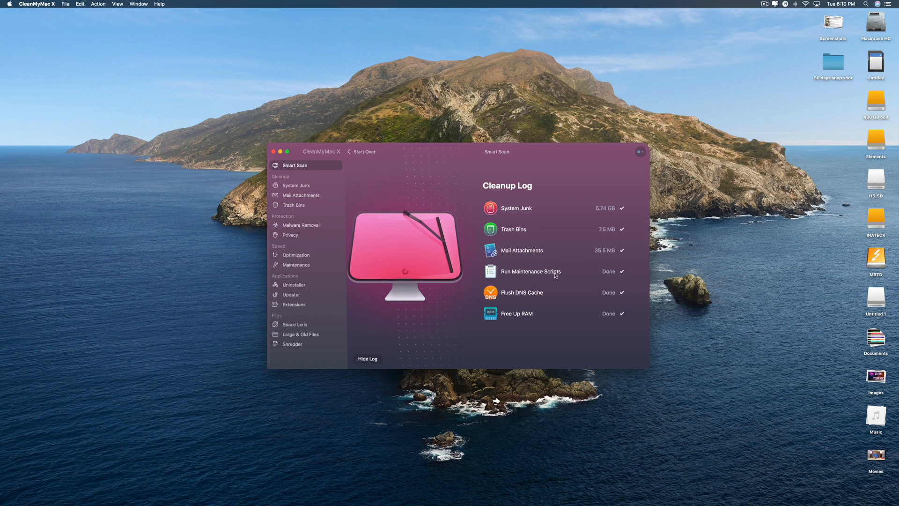
mouse_move(539, 296)
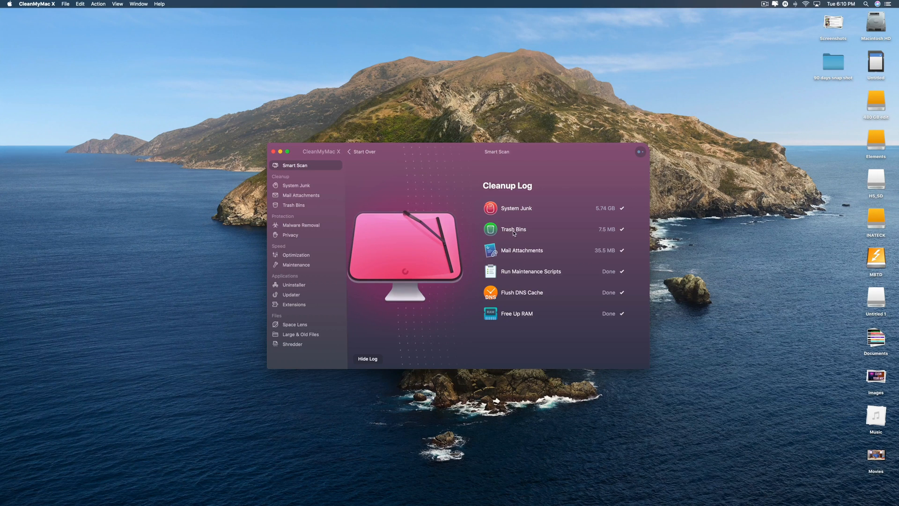
left_click(367, 358)
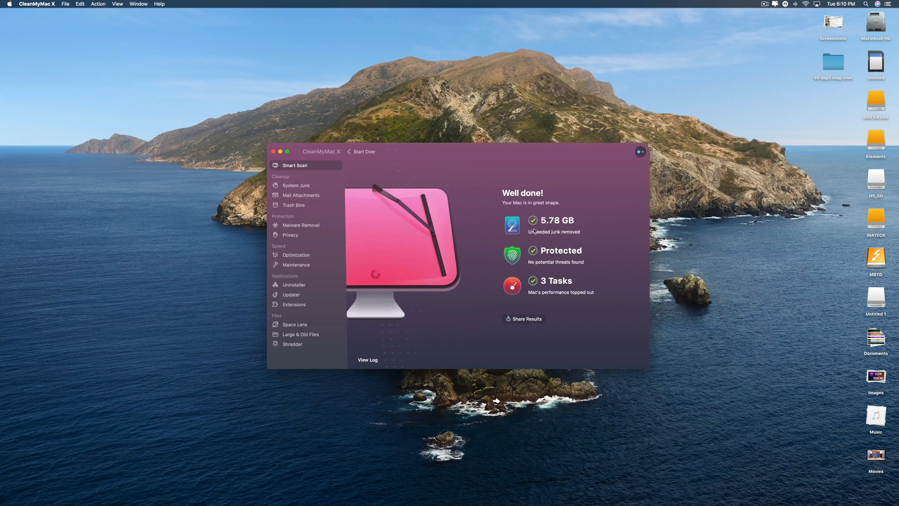
mouse_move(575, 225)
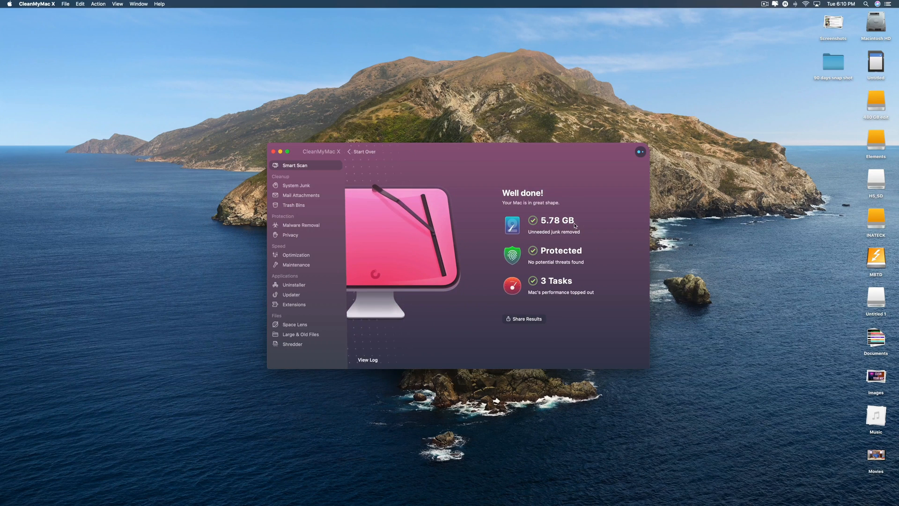
mouse_move(572, 224)
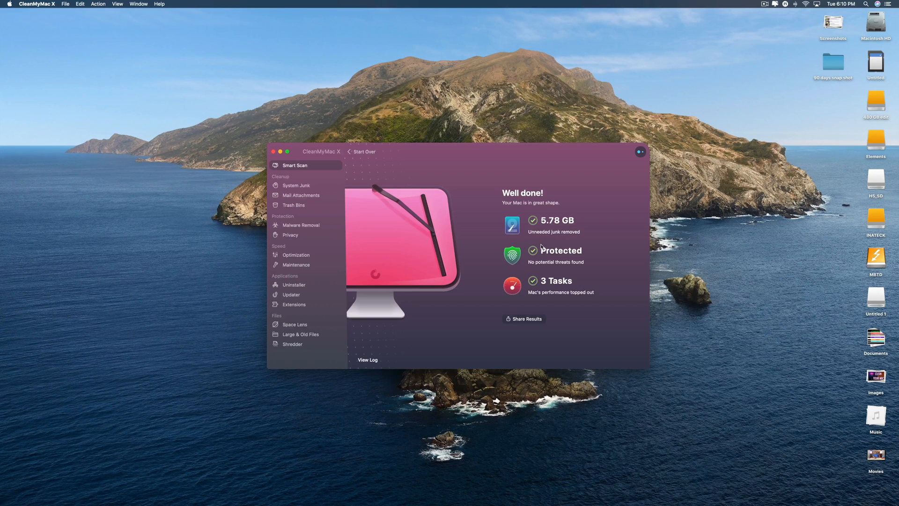
mouse_move(497, 240)
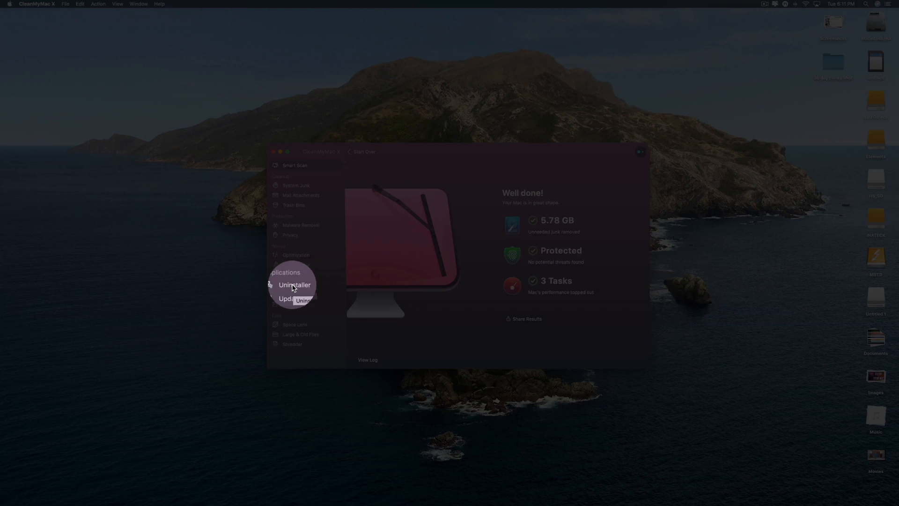
- In Uninstaller, review the Sort by options and list the 23 unused apps
left_click(294, 284)
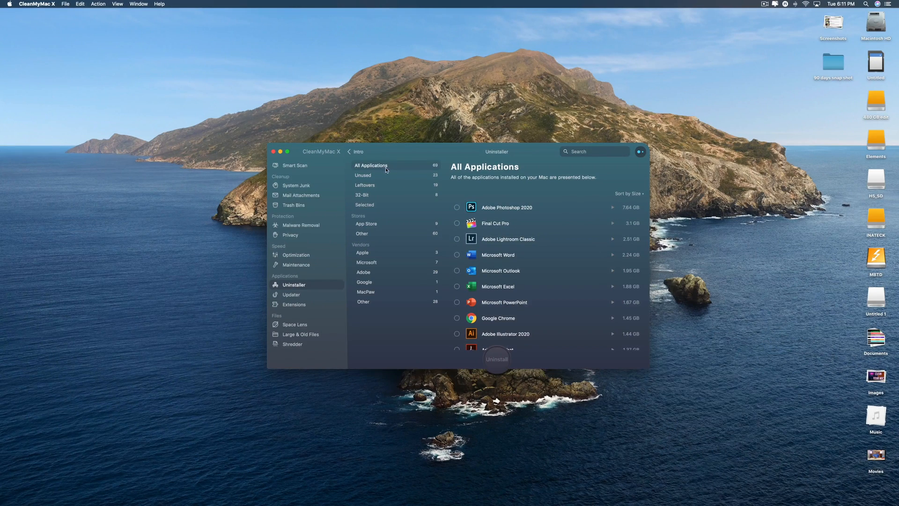
mouse_move(564, 262)
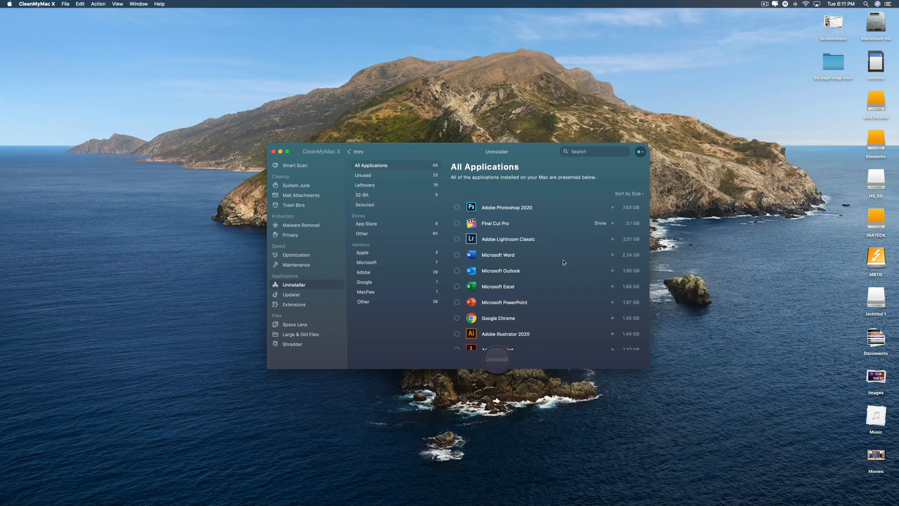
mouse_move(510, 302)
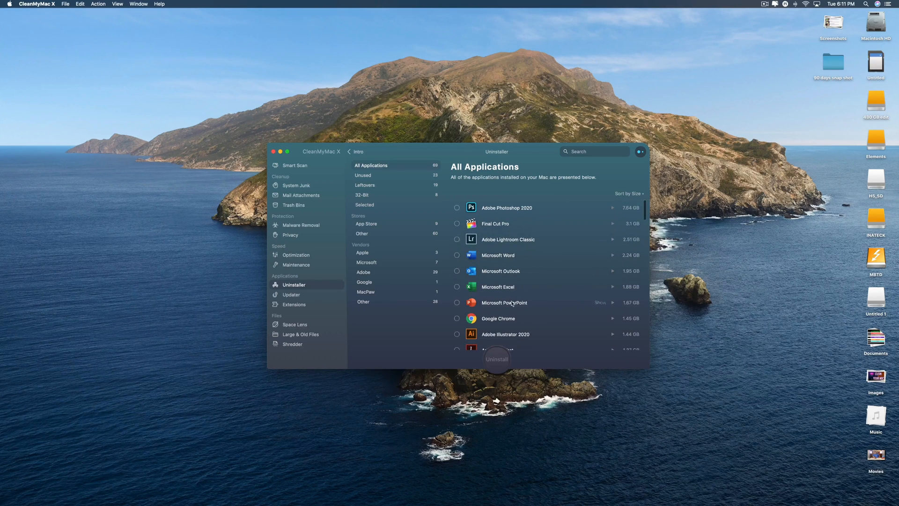
left_click(628, 193)
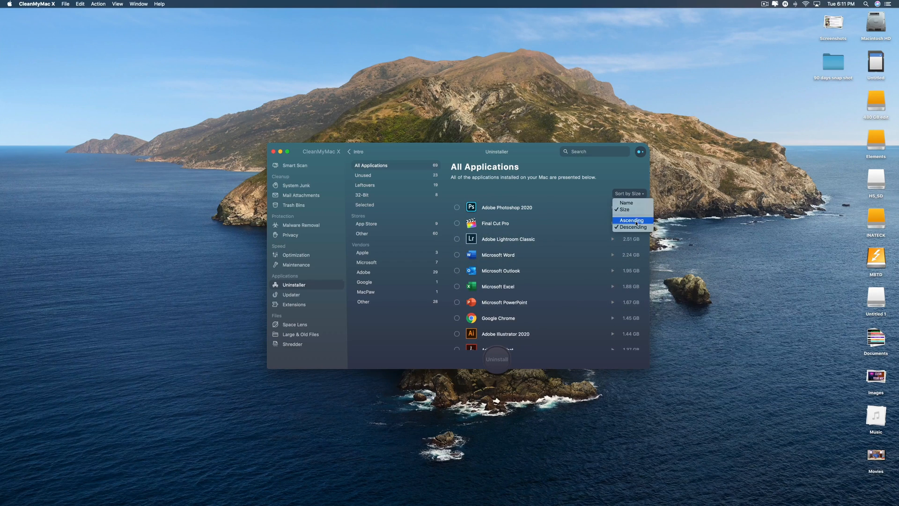
left_click(363, 174)
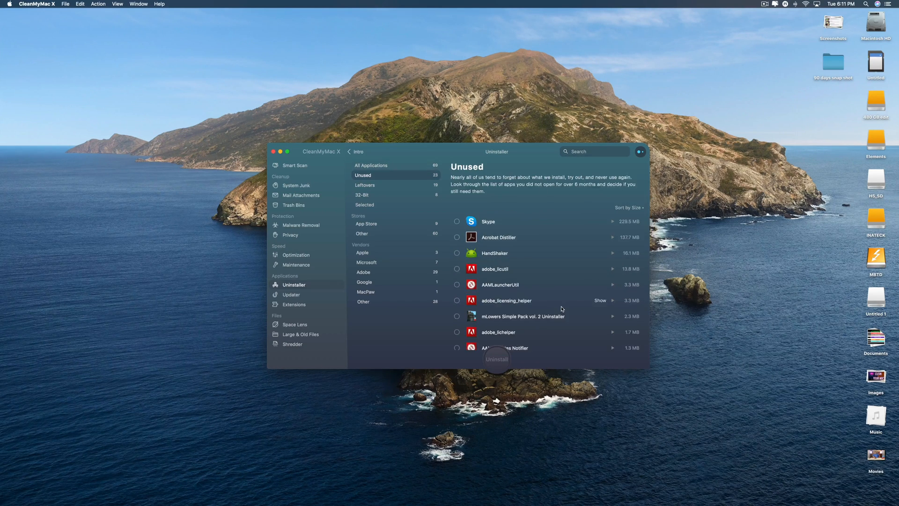
- Browse the unused apps, then switch to the 19 leftovers from removed apps
scroll("down", 3)
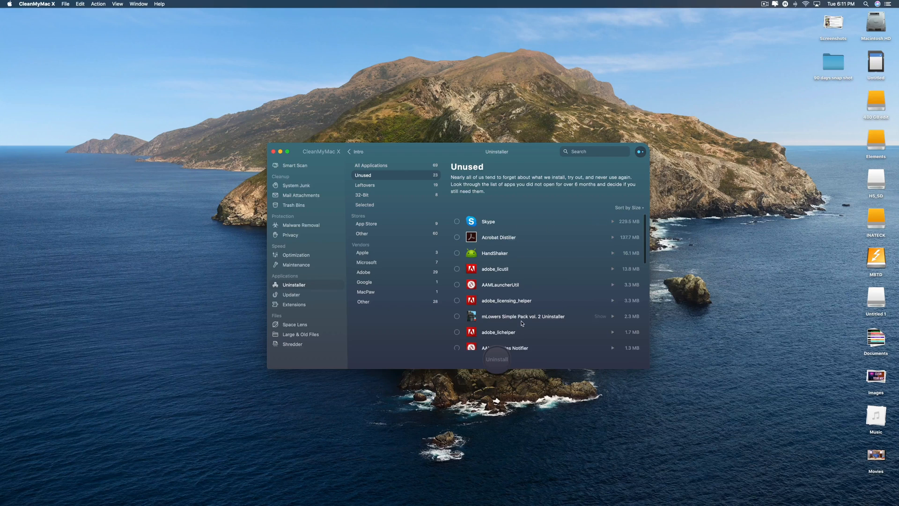
scroll("down", 3)
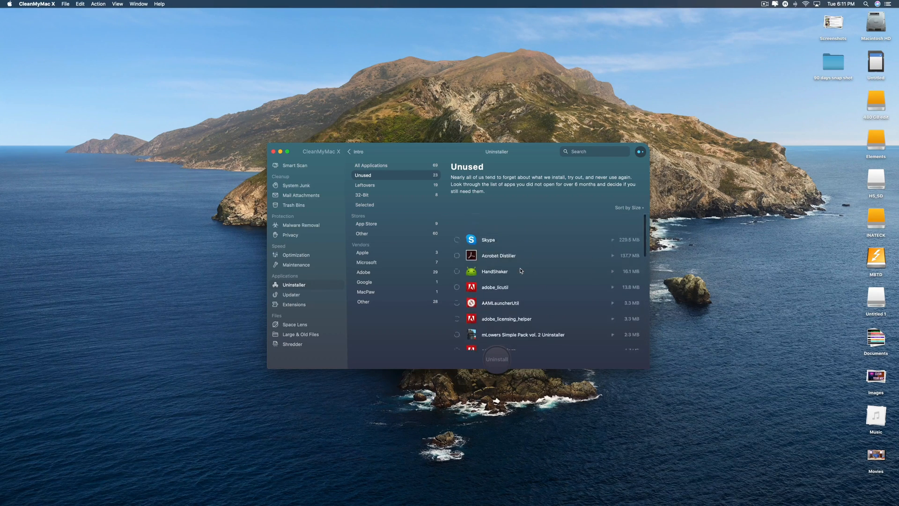
scroll("down", 3)
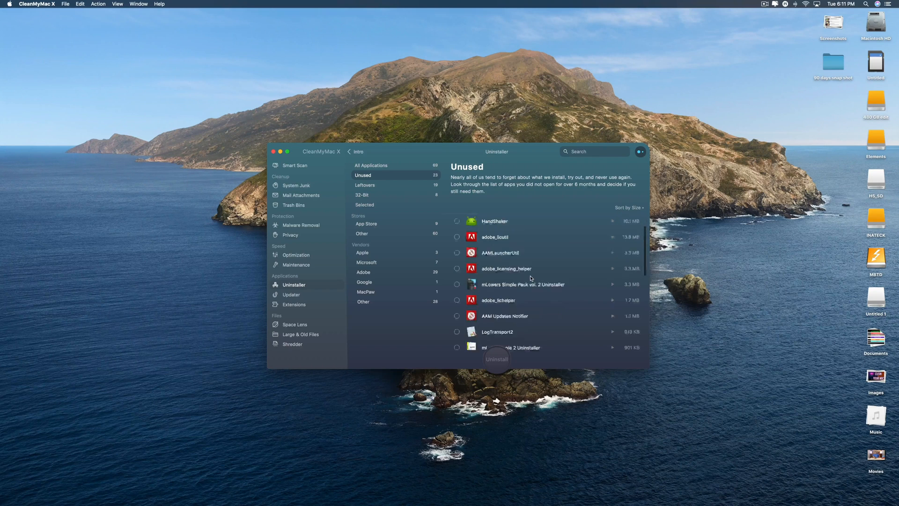
left_click(365, 185)
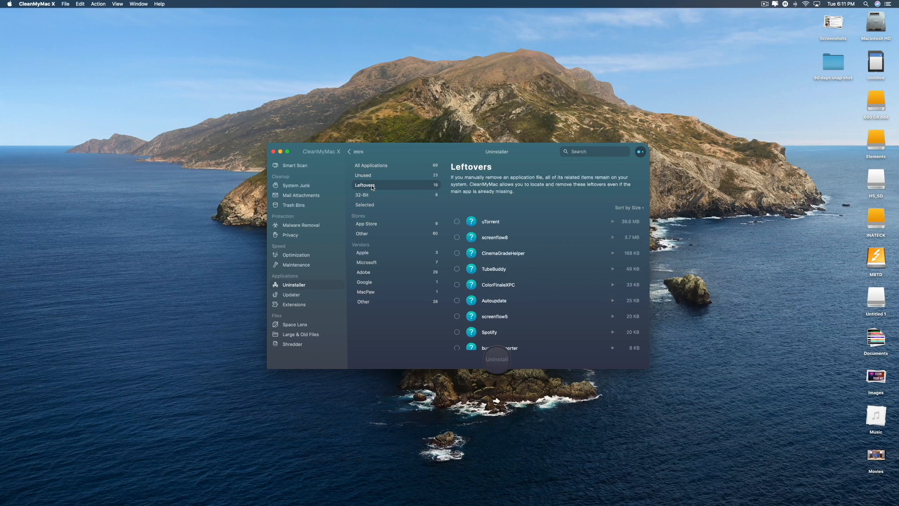
- In the 32-Bit group, select the four Adobe helper apps and uninstall them, freeing 350 MB
scroll("down", 3)
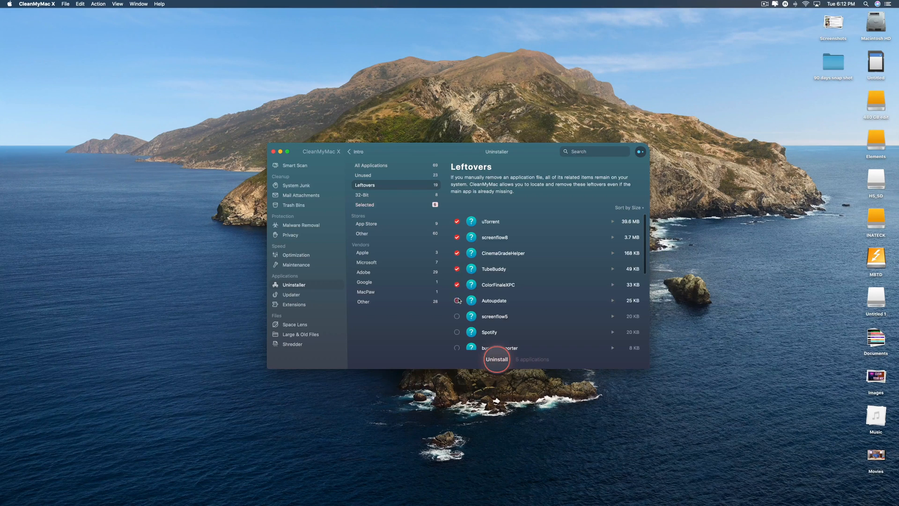
scroll("down", 3)
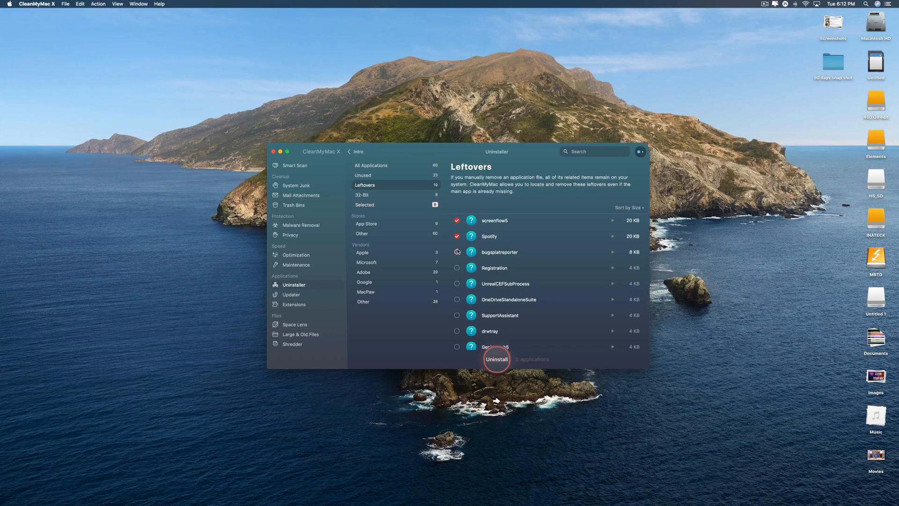
left_click(363, 195)
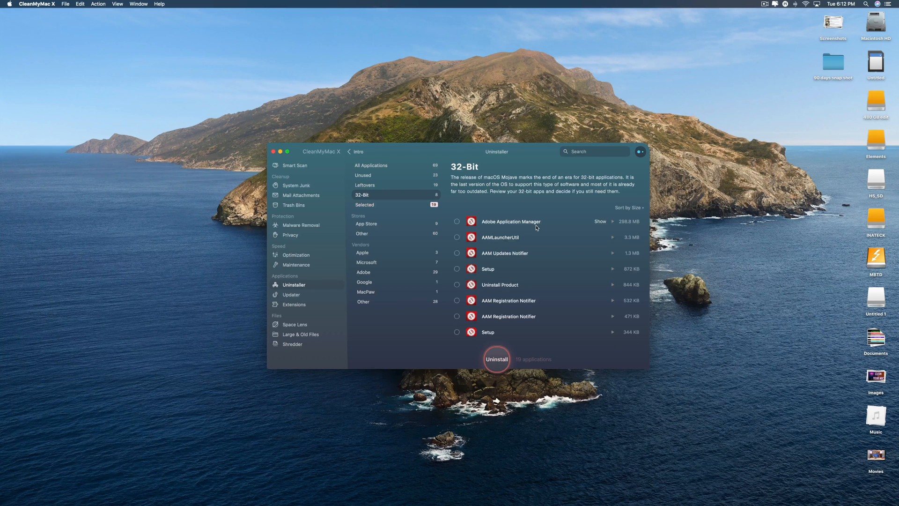
mouse_move(501, 198)
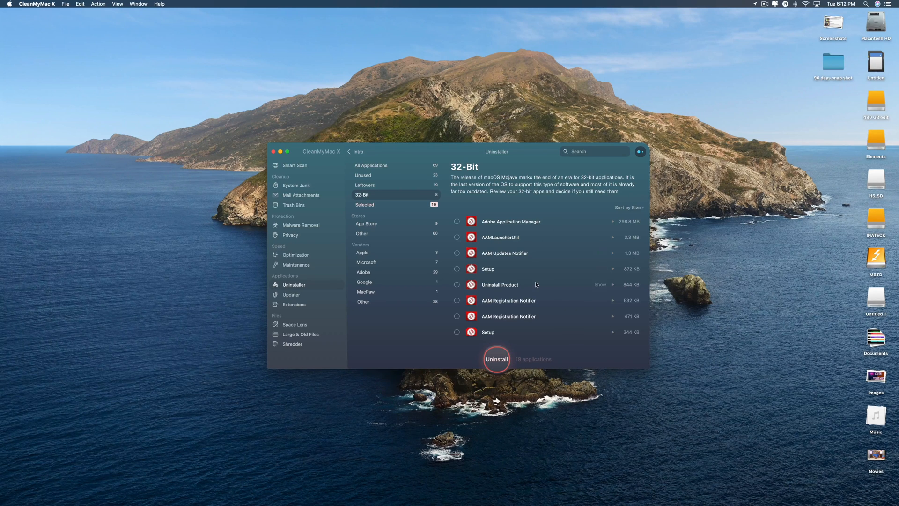
left_click(457, 222)
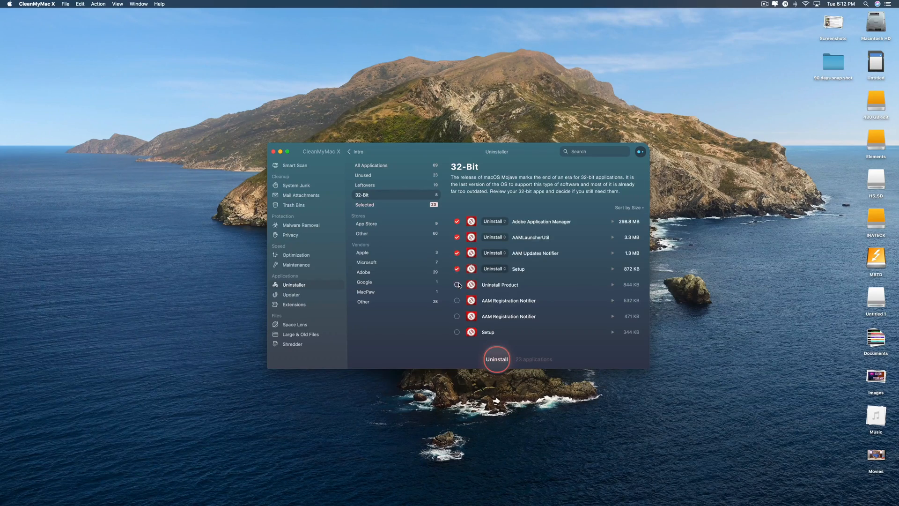
left_click(496, 359)
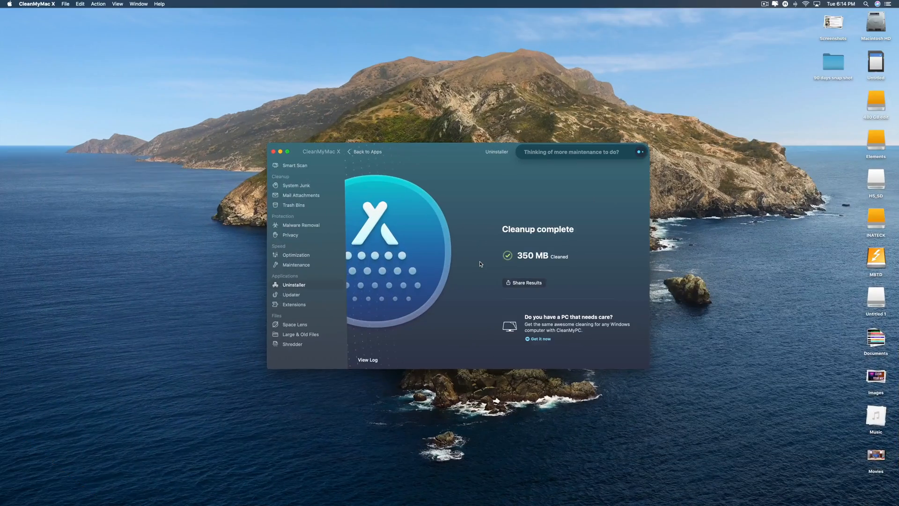
mouse_move(471, 252)
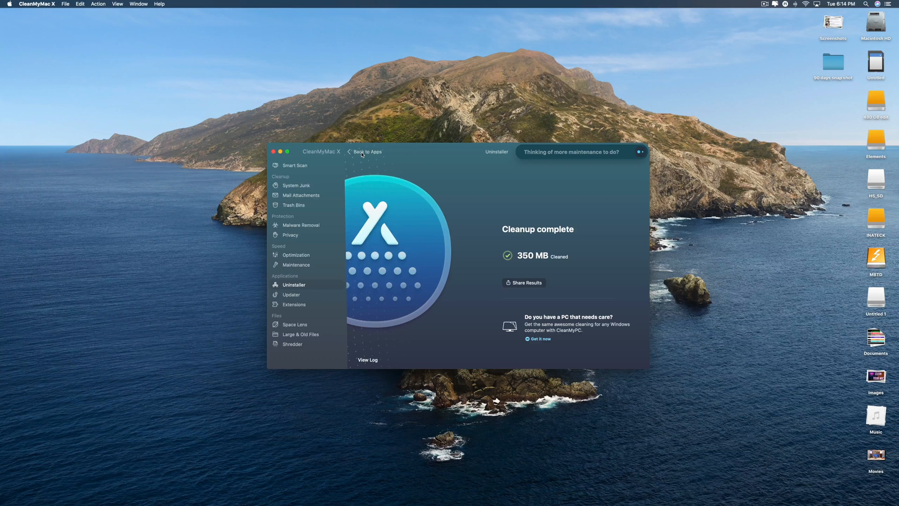
- Back in the app list, review App Store, Other sources, Apple and Google vendor groups
left_click(294, 285)
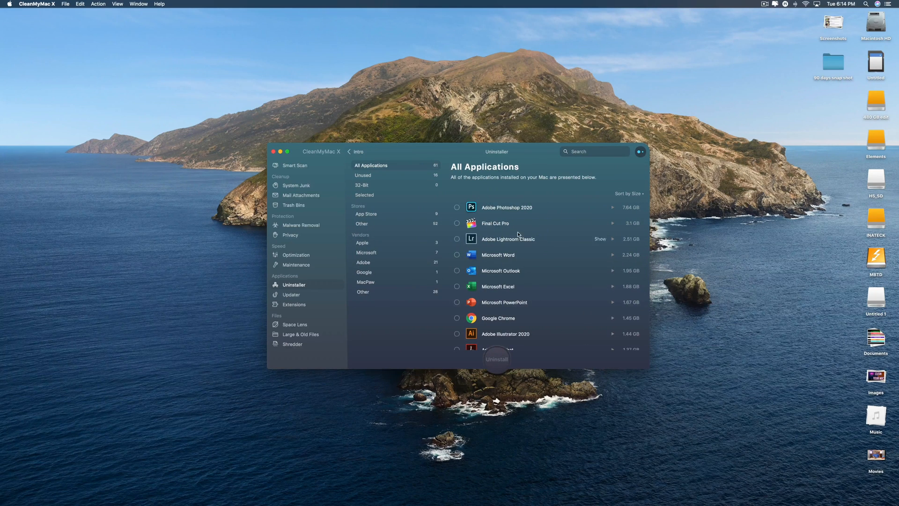
mouse_move(375, 220)
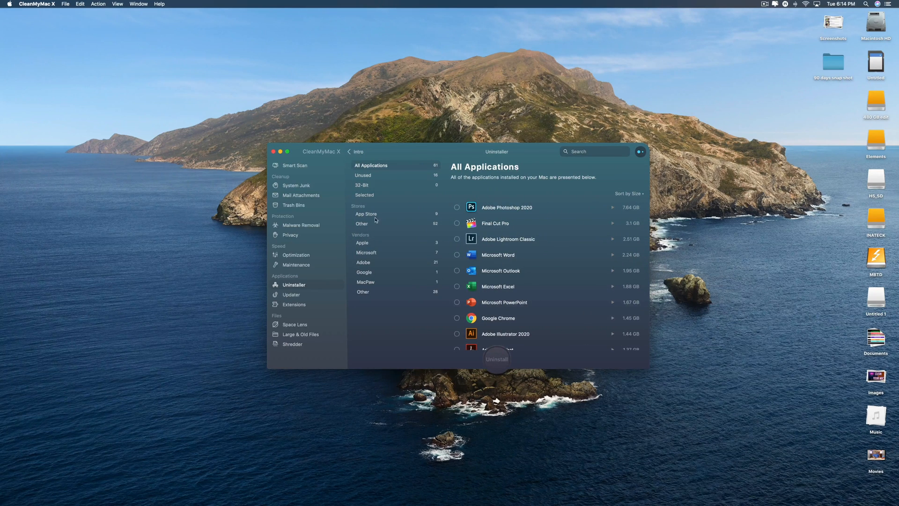
left_click(366, 214)
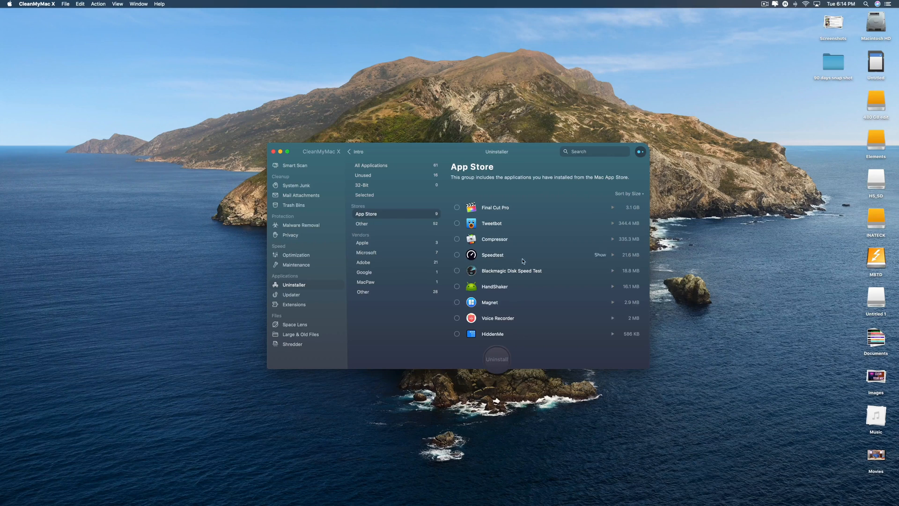
mouse_move(366, 214)
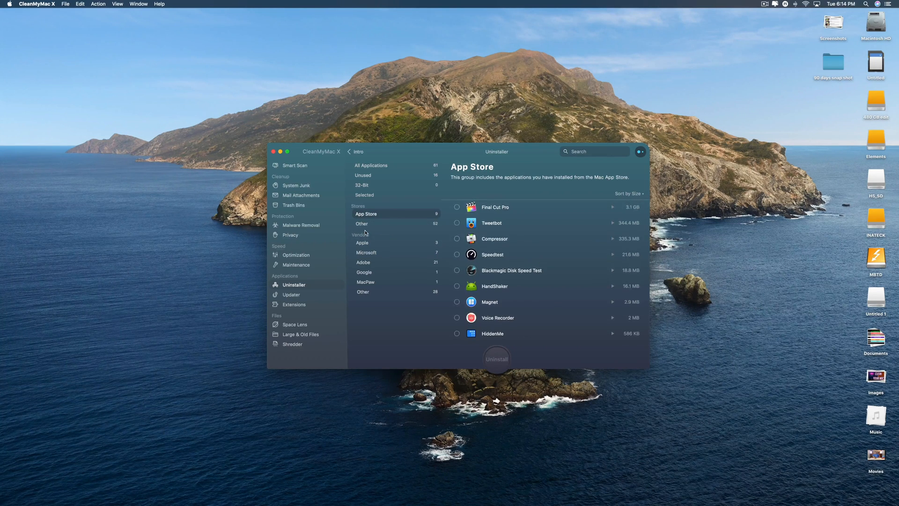
left_click(362, 224)
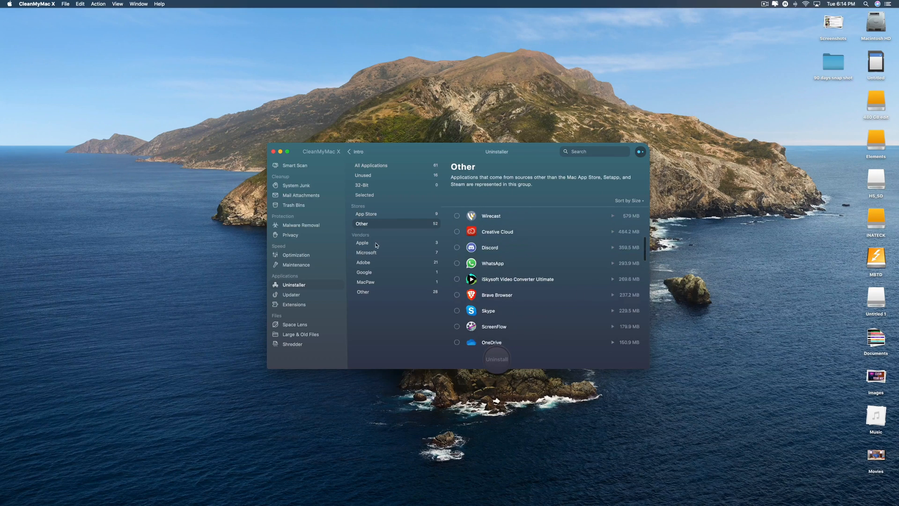
left_click(362, 242)
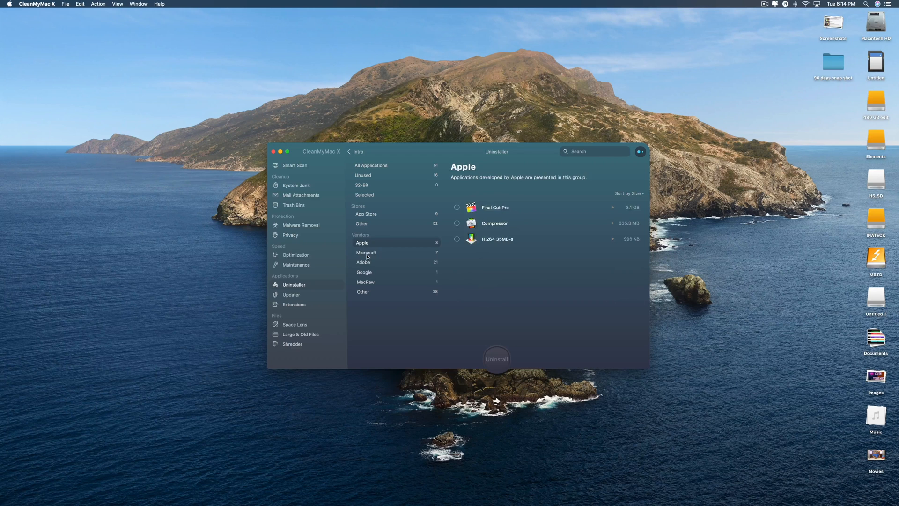
left_click(365, 271)
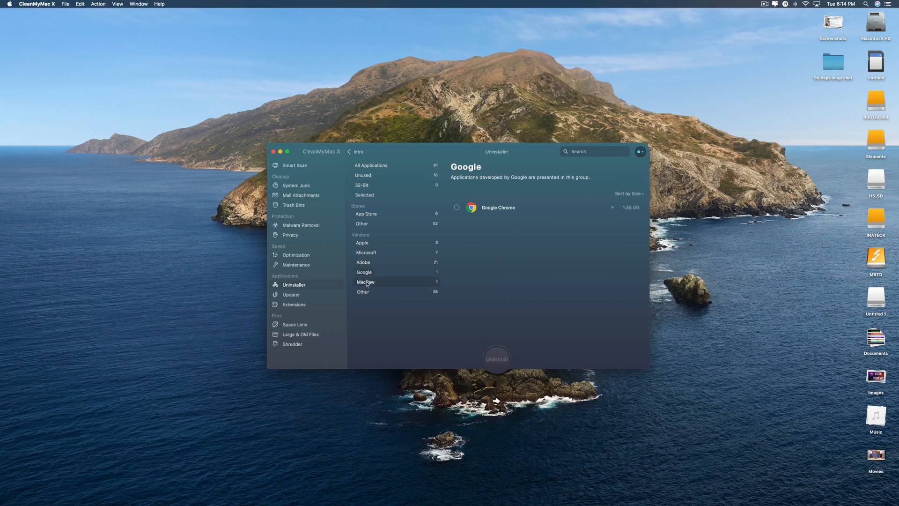
- In the Other vendors group, expand Wirecast to list its files
left_click(362, 291)
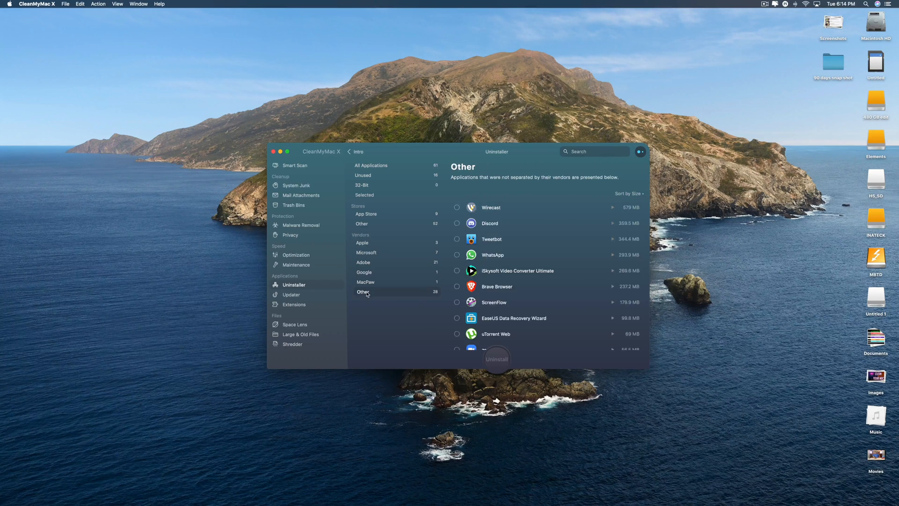
scroll("down", 3)
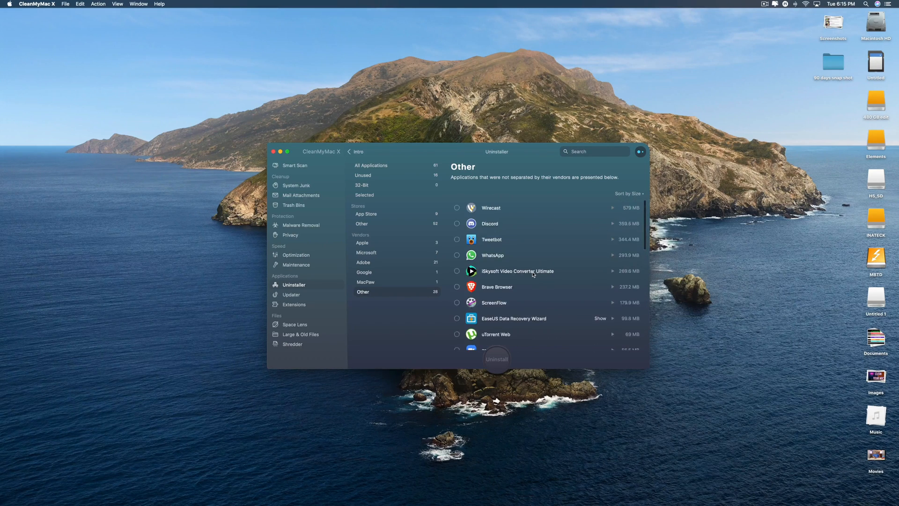
left_click(613, 207)
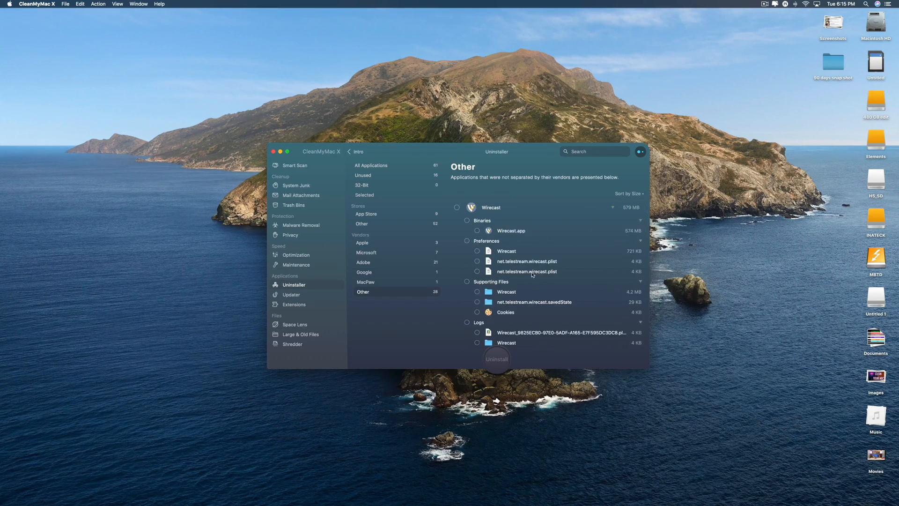
scroll("down", 3)
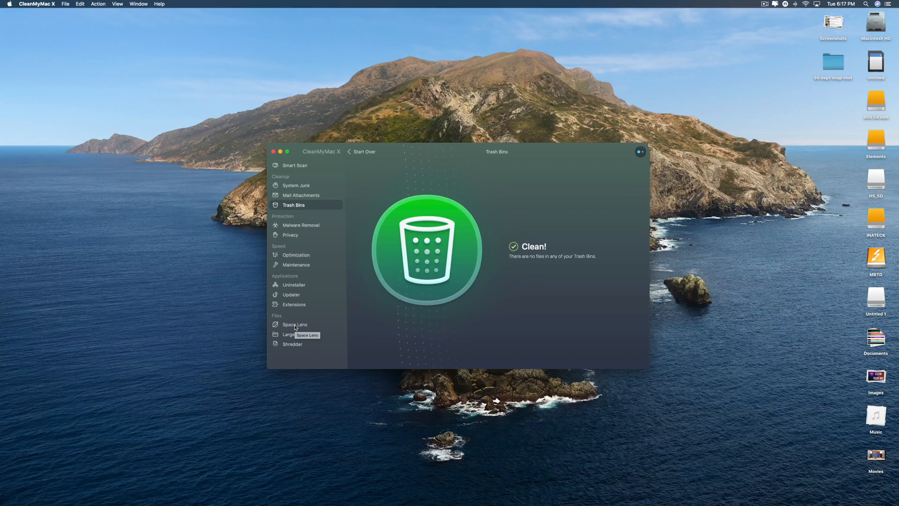
mouse_move(298, 260)
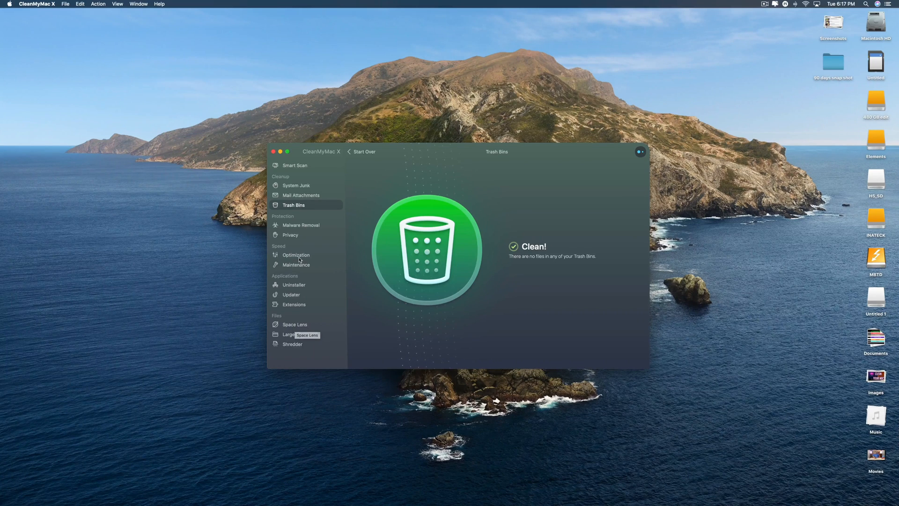
mouse_move(301, 172)
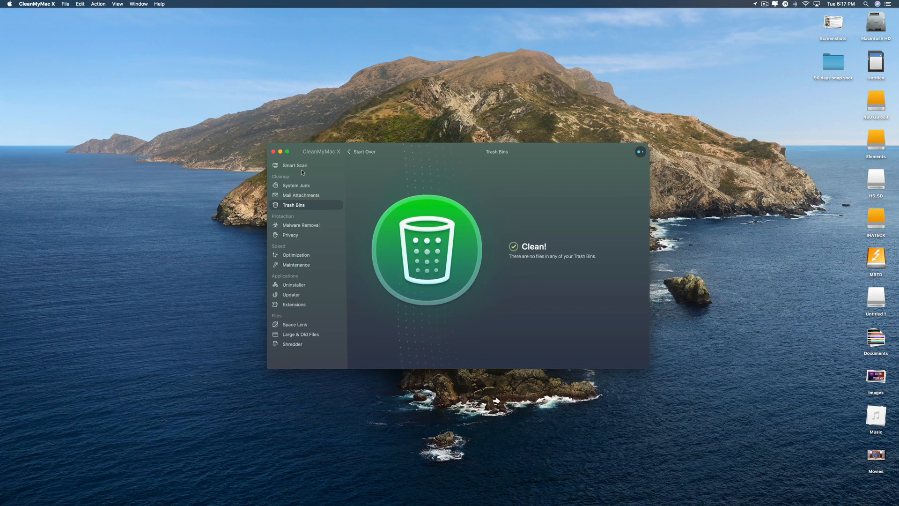
mouse_move(303, 334)
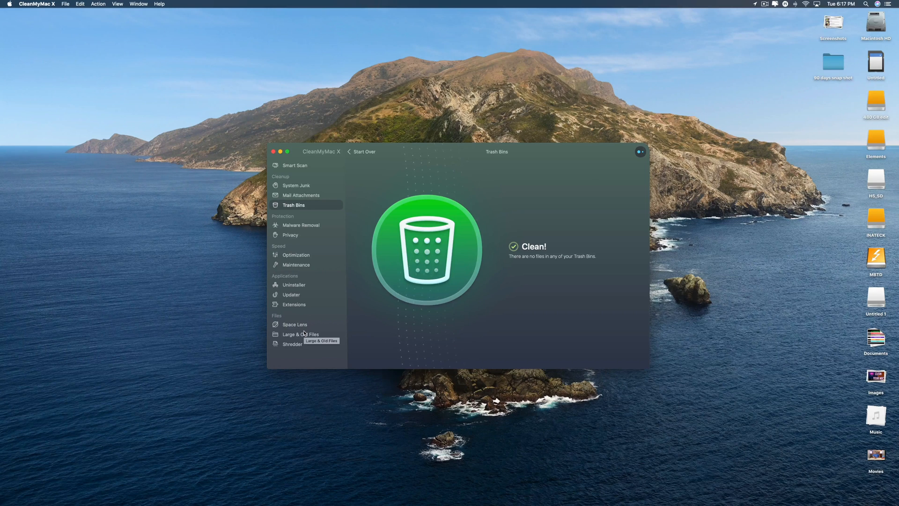
mouse_move(308, 291)
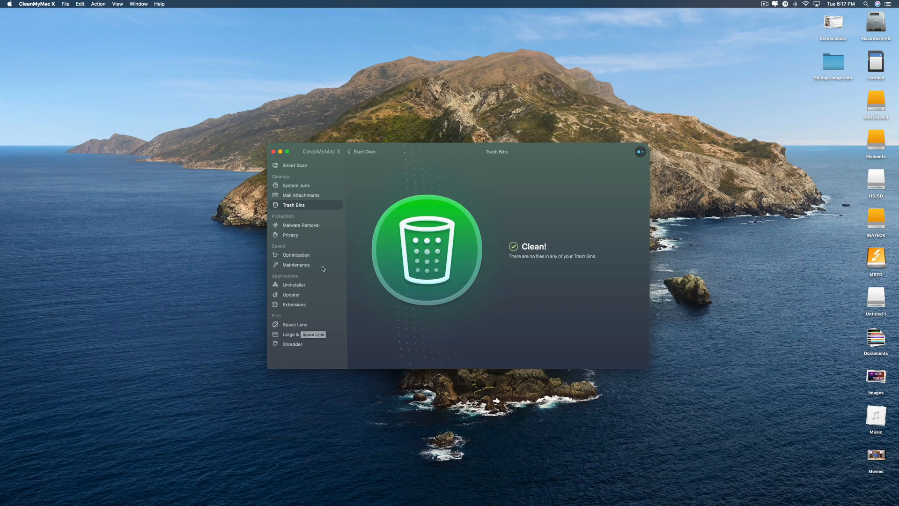
mouse_move(413, 149)
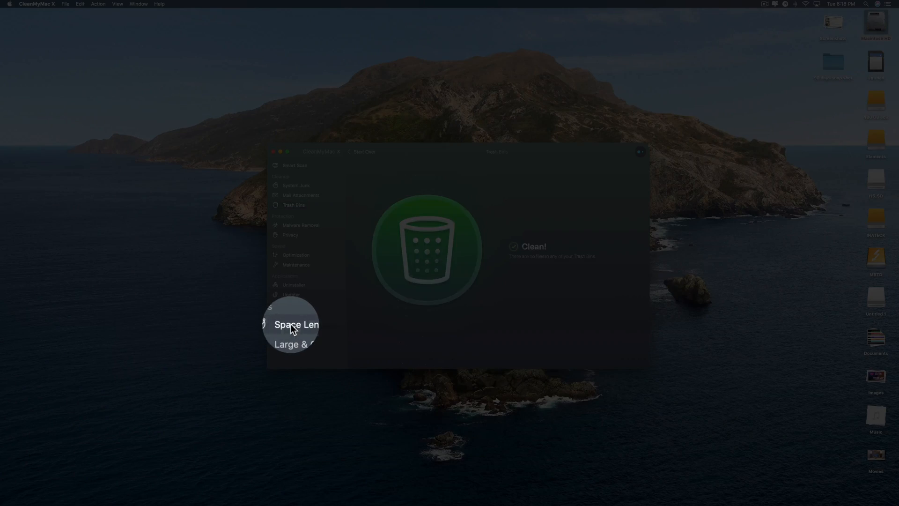
- Run a Space Lens scan of Macintosh HD for a folder size breakdown
left_click(295, 324)
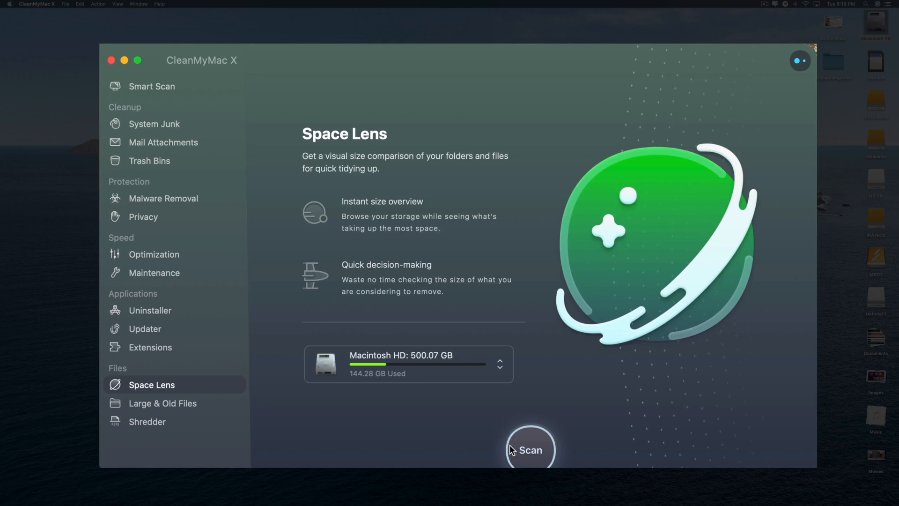
left_click(529, 449)
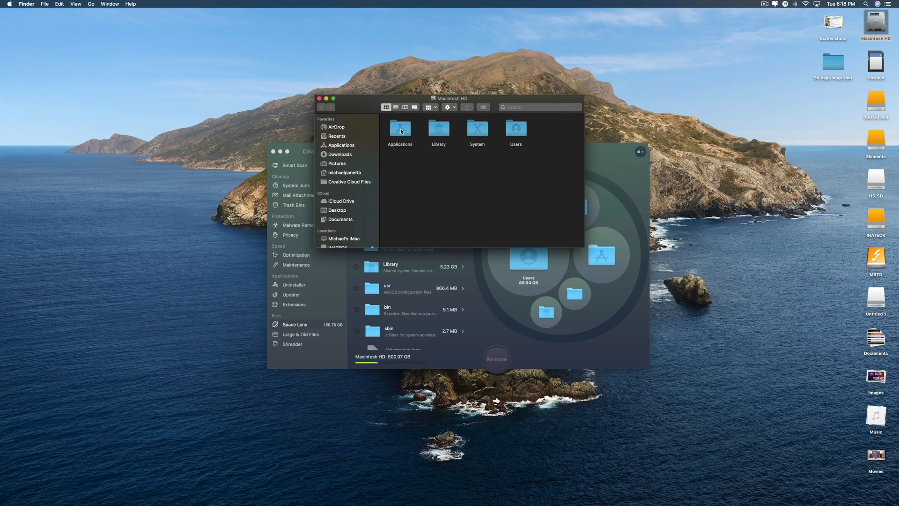
- In Finder, look inside Library, return to Macintosh HD and enter the user's home folder
double_click(438, 127)
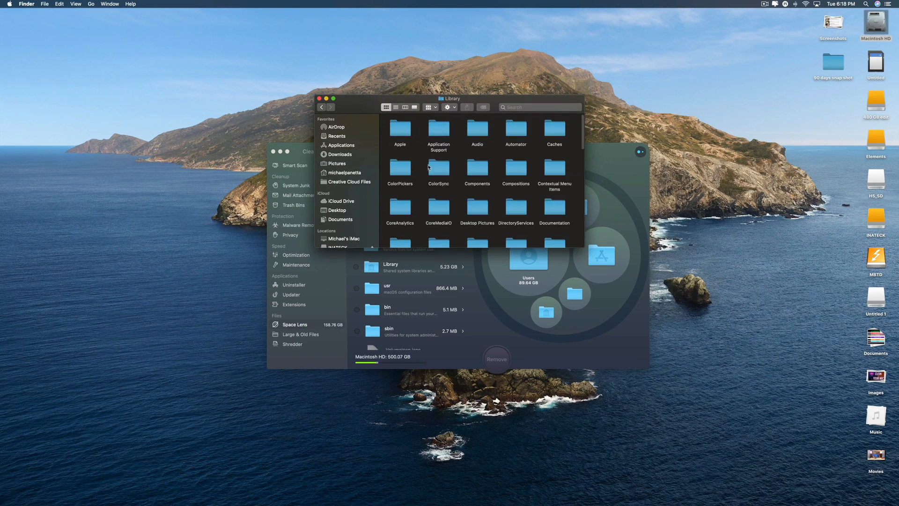
scroll("down", 3)
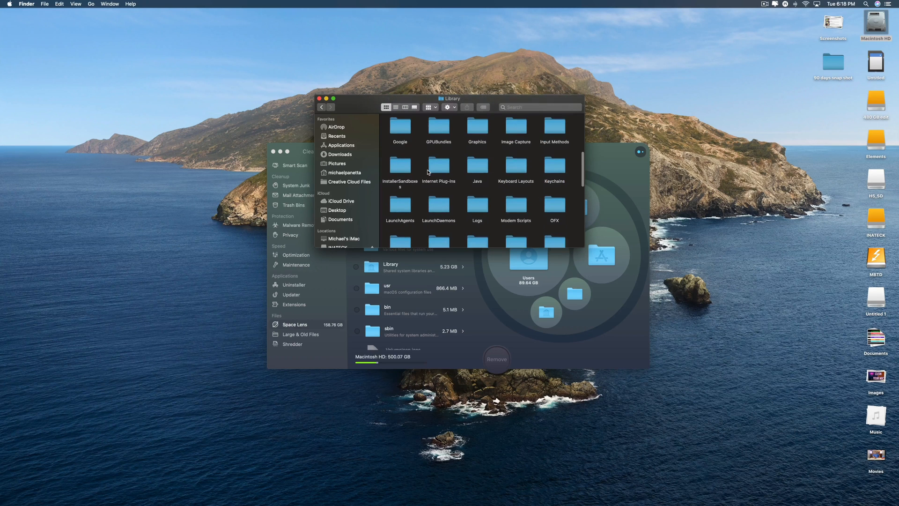
left_click(322, 108)
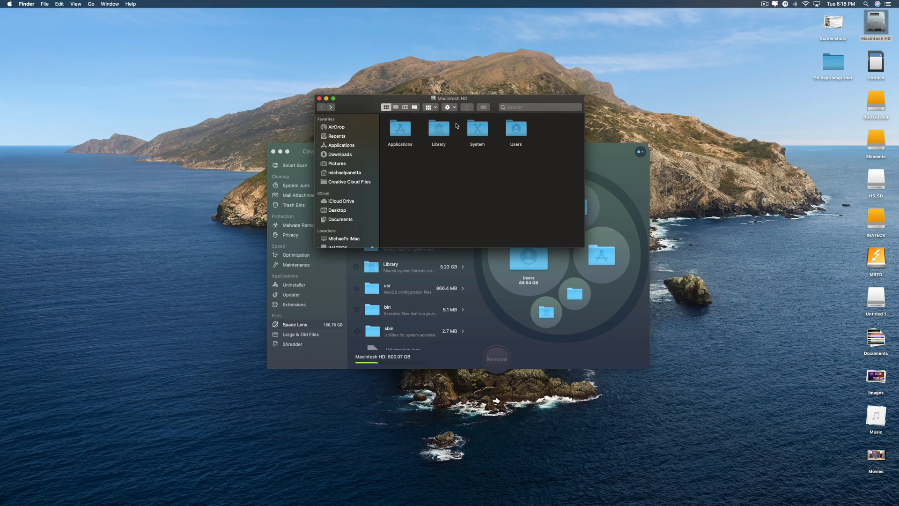
double_click(477, 128)
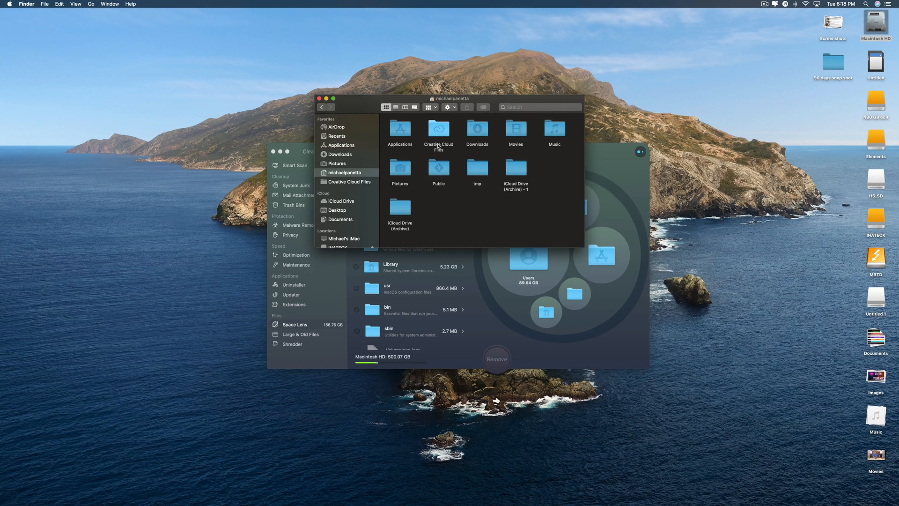
mouse_move(422, 138)
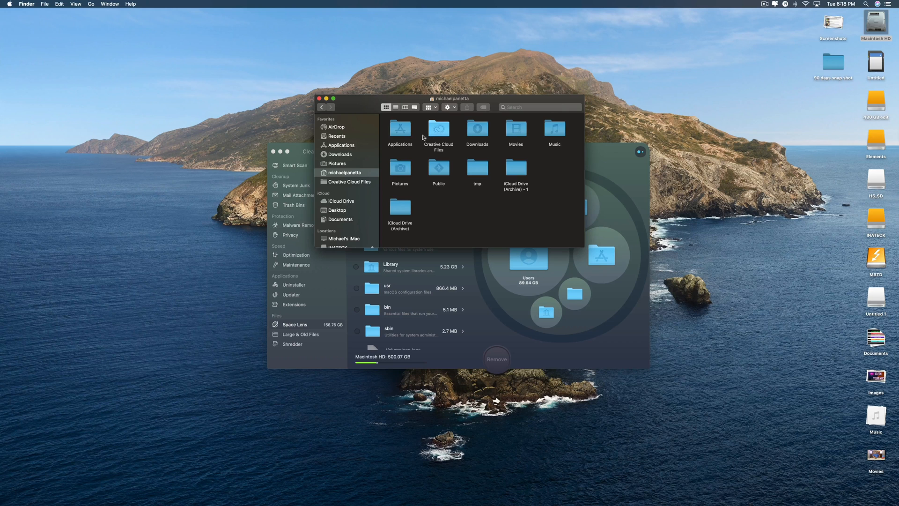
- Select Applications and Creative Cloud Files, then return to the Macintosh HD top level
left_click(399, 129)
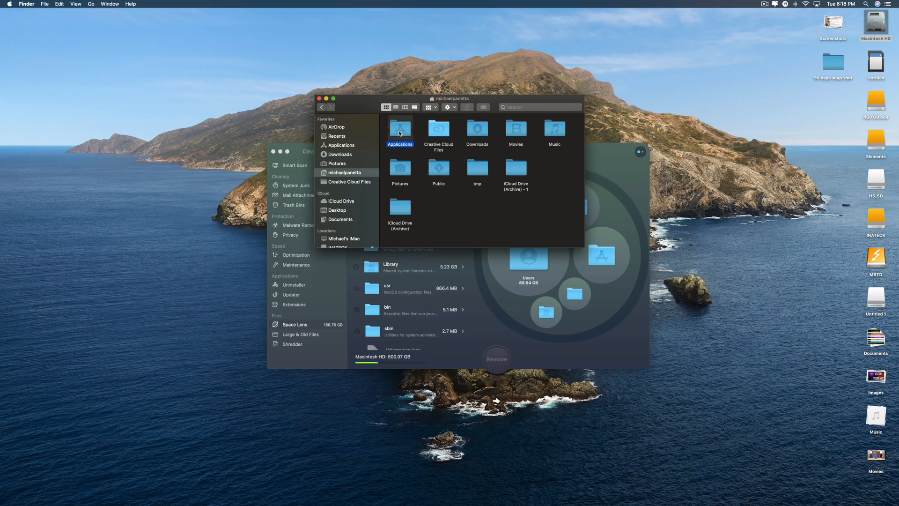
left_click(438, 127)
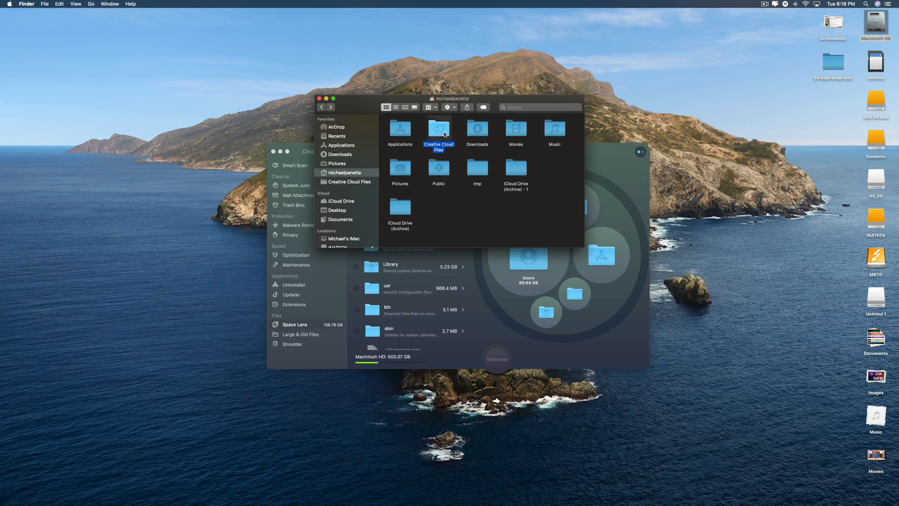
left_click(339, 155)
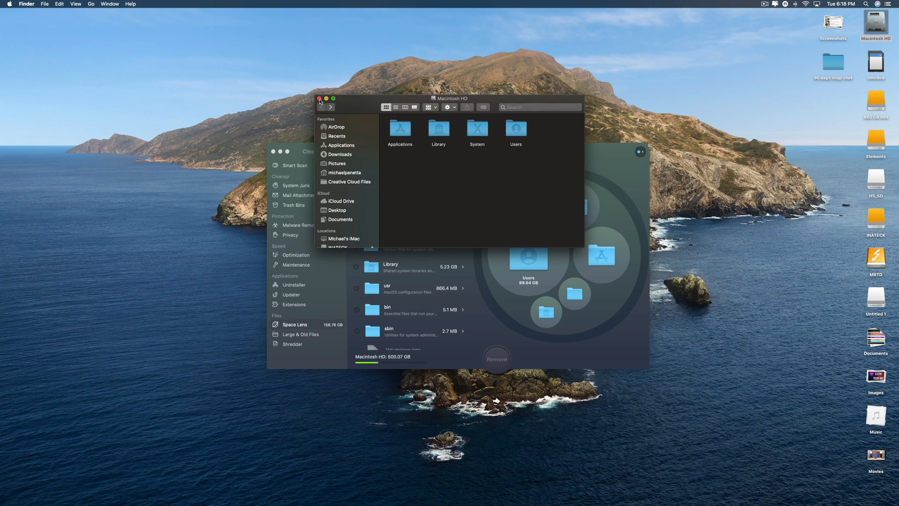
left_click(320, 98)
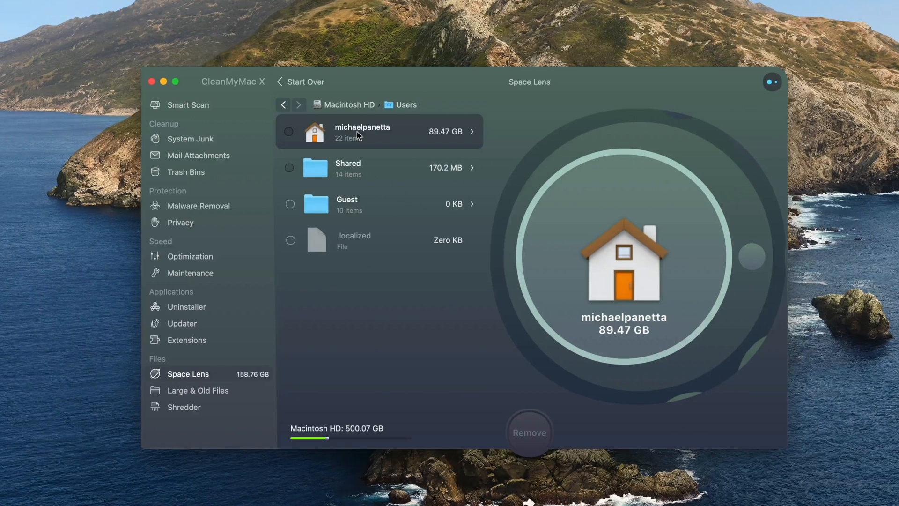
- In Space Lens, drill into the home folder and its Movies folder breakdown
left_click(362, 131)
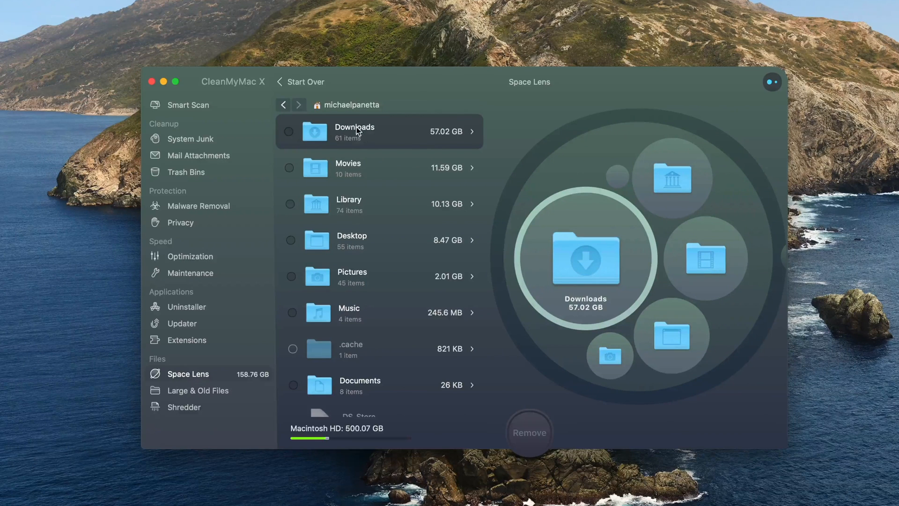
mouse_move(358, 172)
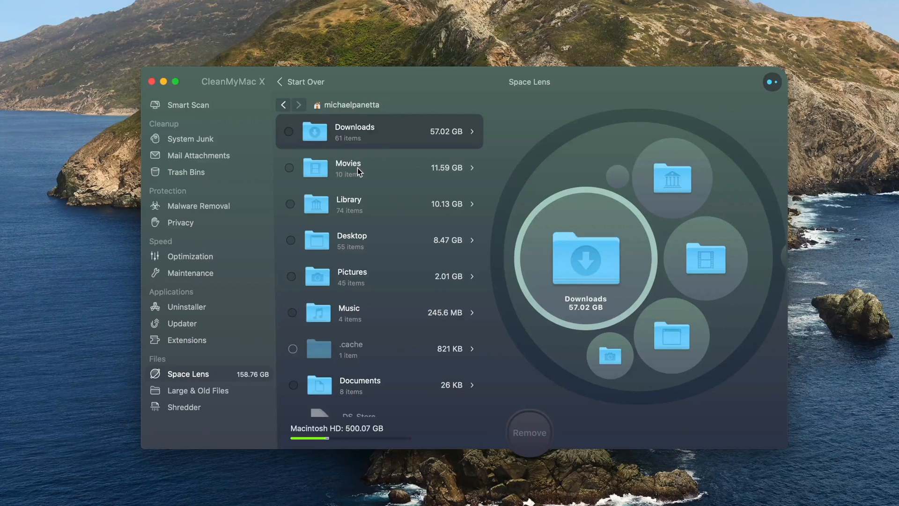
mouse_move(359, 278)
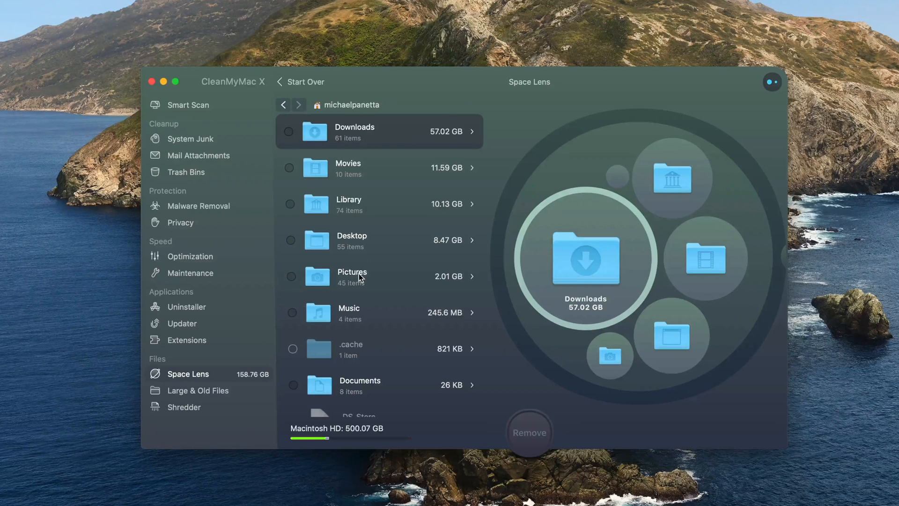
scroll("down", 3)
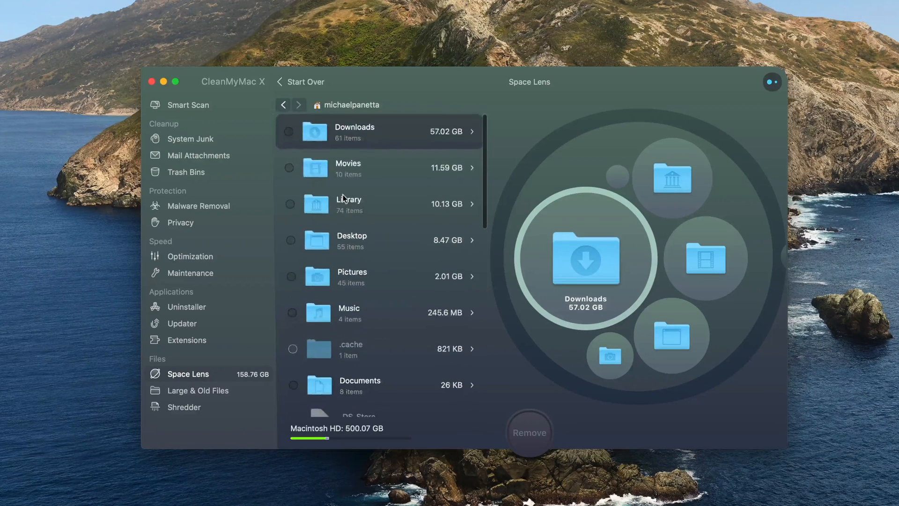
left_click(348, 167)
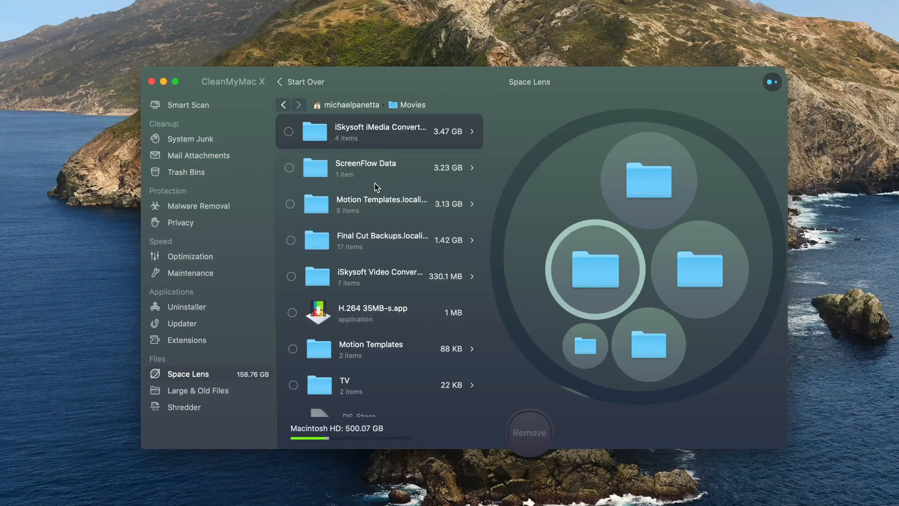
mouse_move(386, 250)
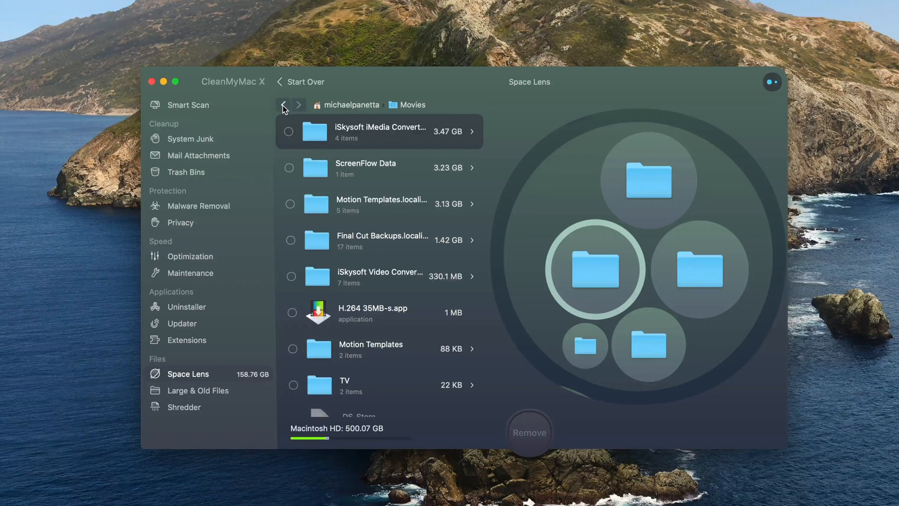
- Review what fills Movies, return to the home folder and switch to Large & Old Files
scroll("down", 3)
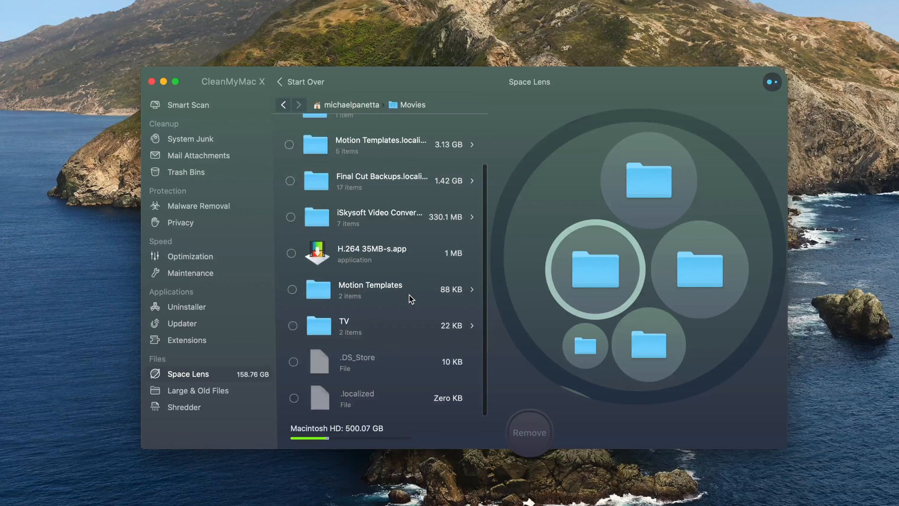
left_click(282, 104)
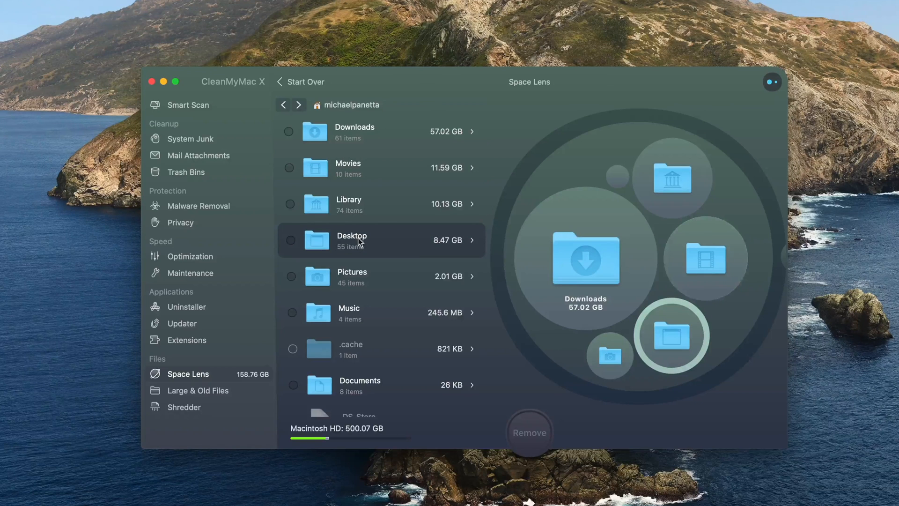
left_click(201, 390)
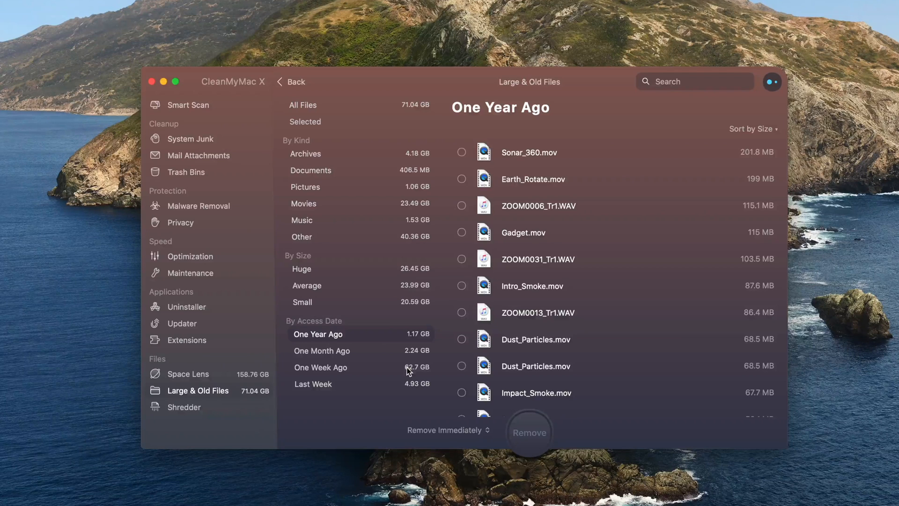
mouse_move(361, 347)
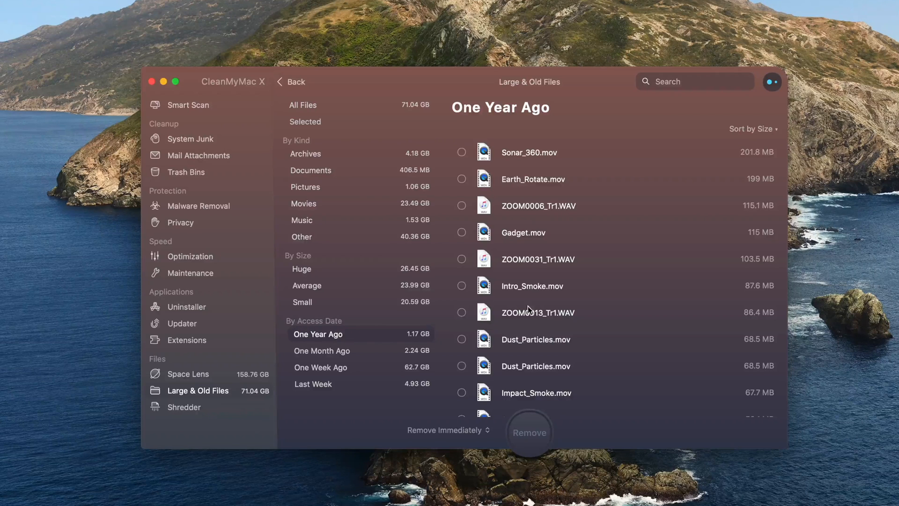
- In Large & Old Files, filter by One Week Ago, then review Pictures and Movies
scroll("down", 3)
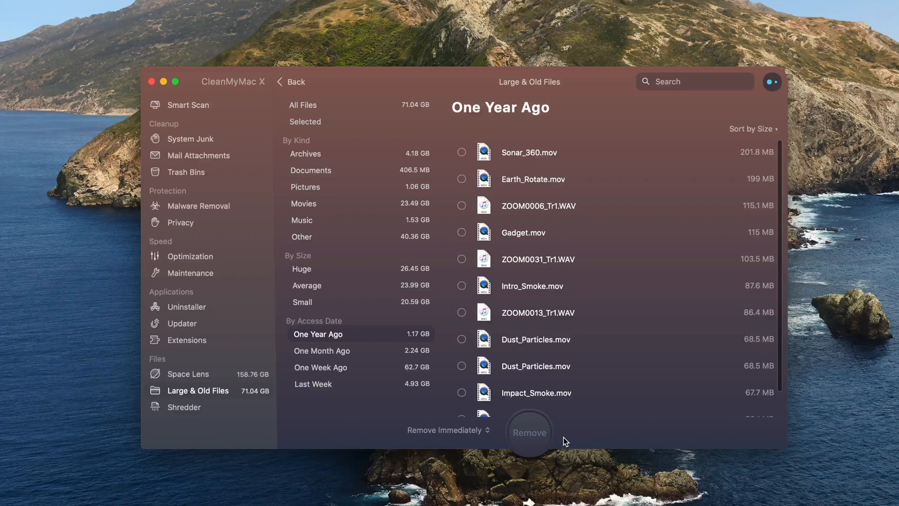
left_click(320, 367)
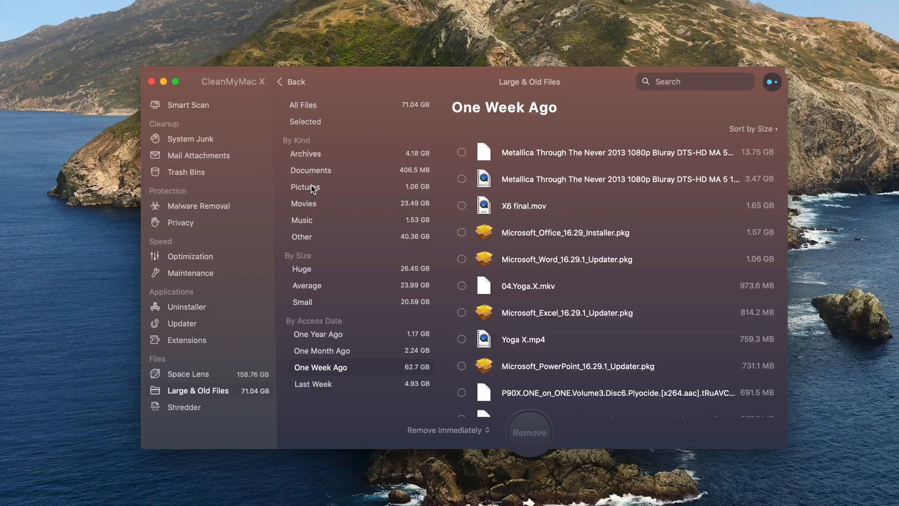
left_click(305, 187)
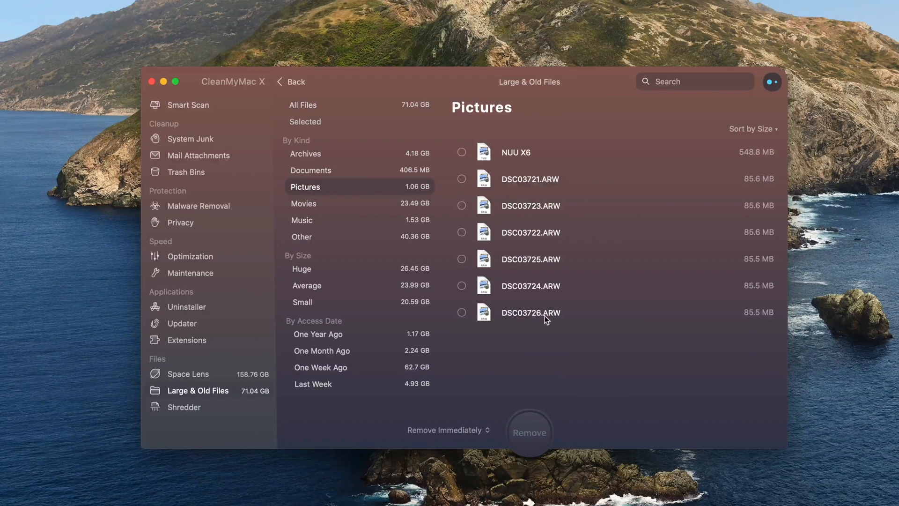
mouse_move(524, 211)
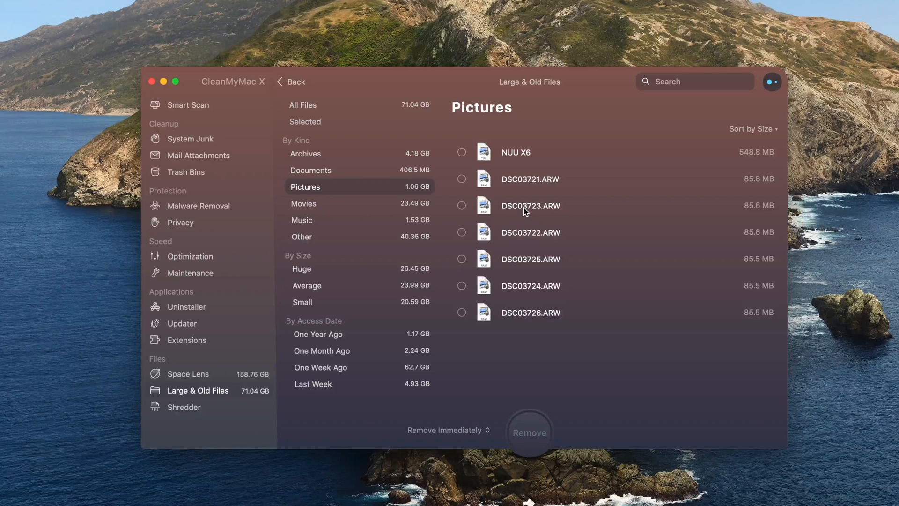
left_click(303, 203)
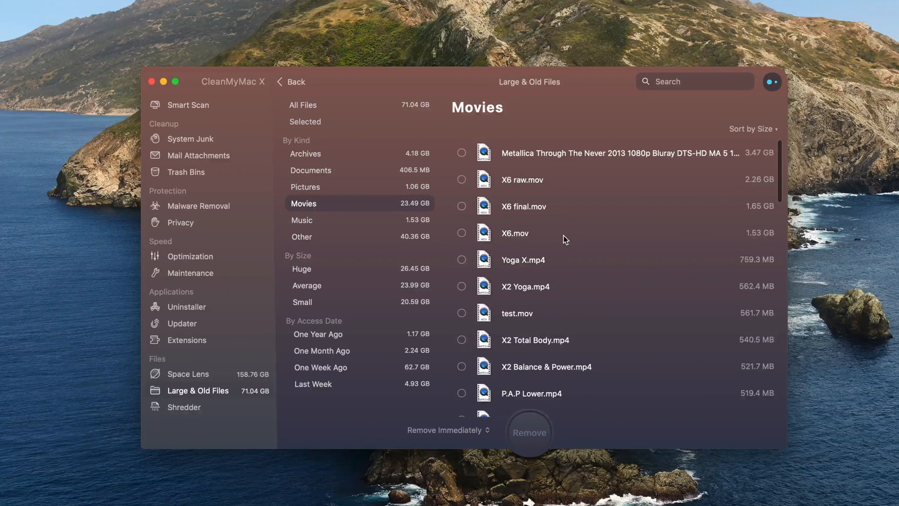
- Review Music and Other, ending on Archives with four Microsoft installer packages
left_click(301, 220)
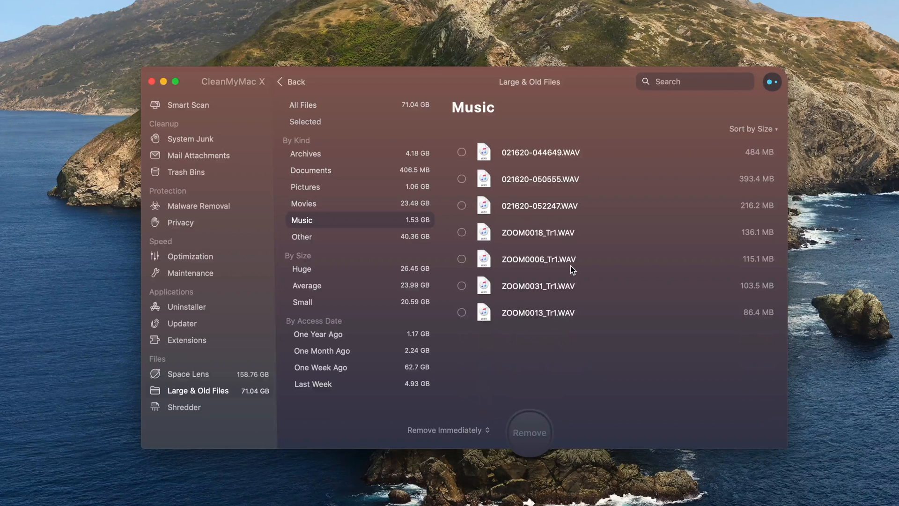
mouse_move(544, 162)
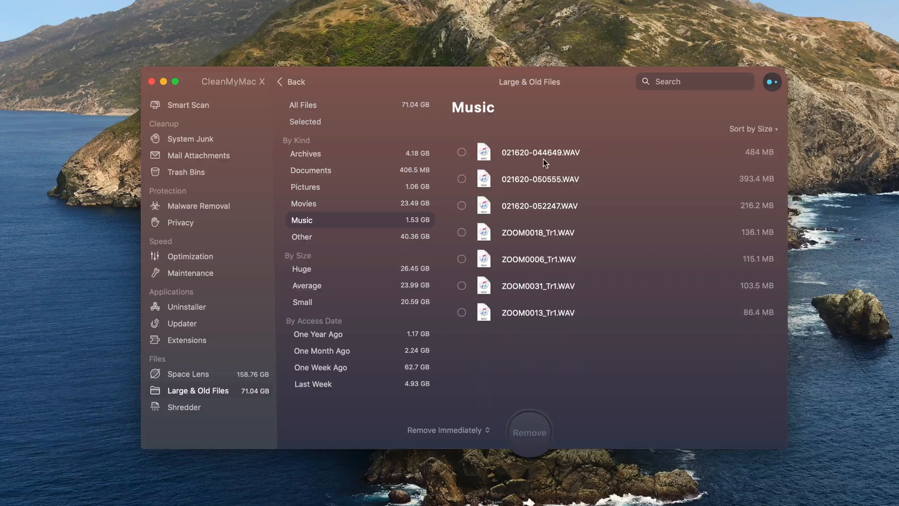
mouse_move(547, 279)
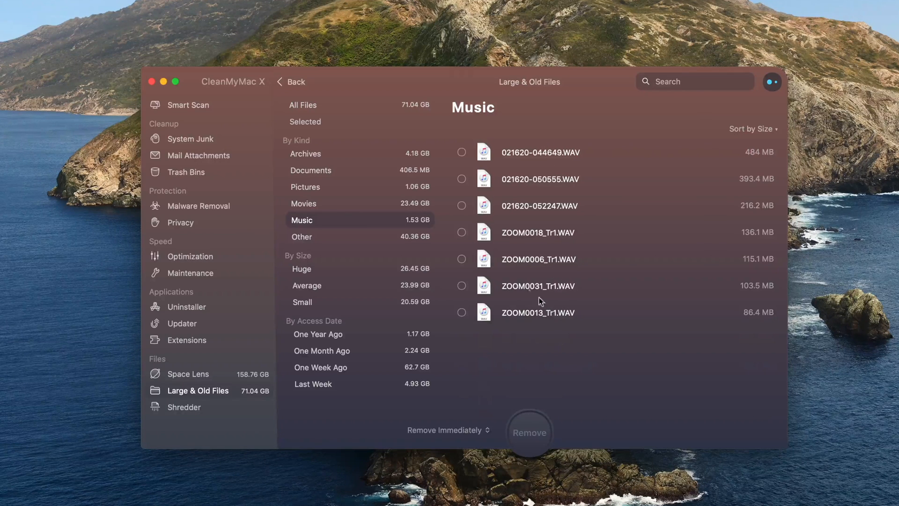
left_click(302, 236)
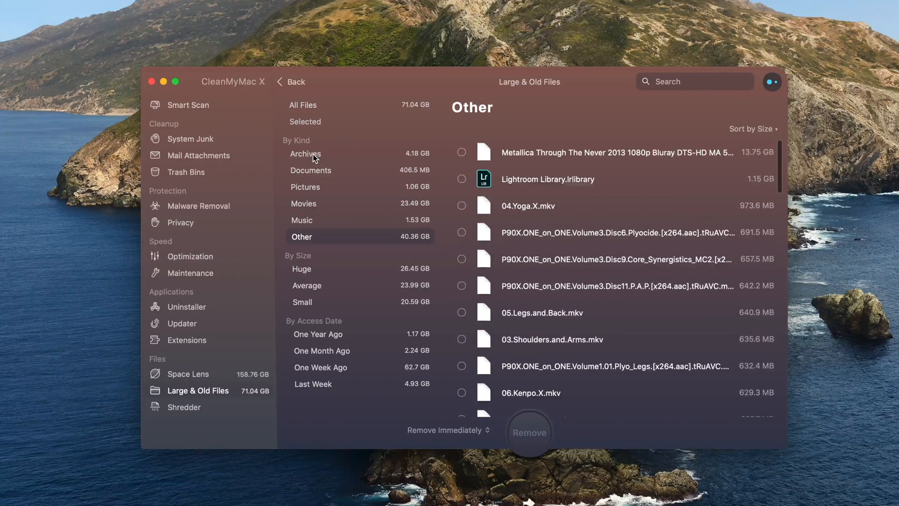
left_click(306, 153)
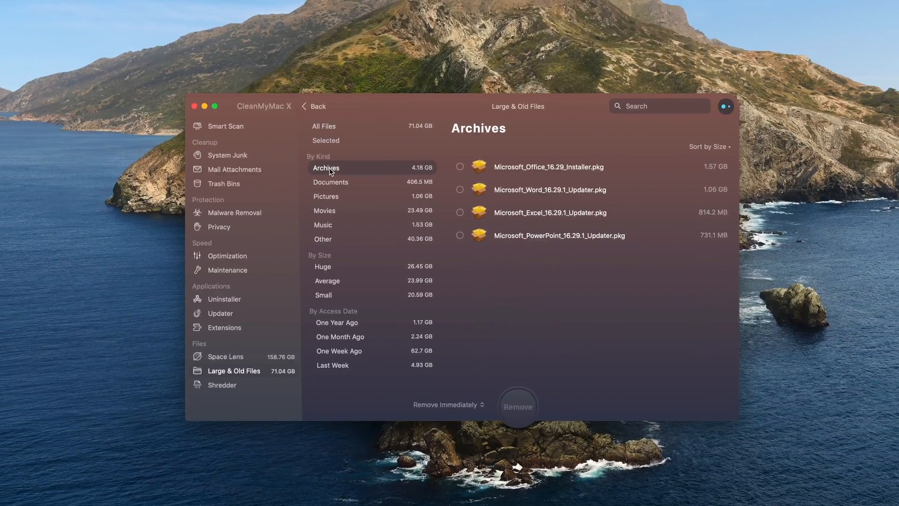